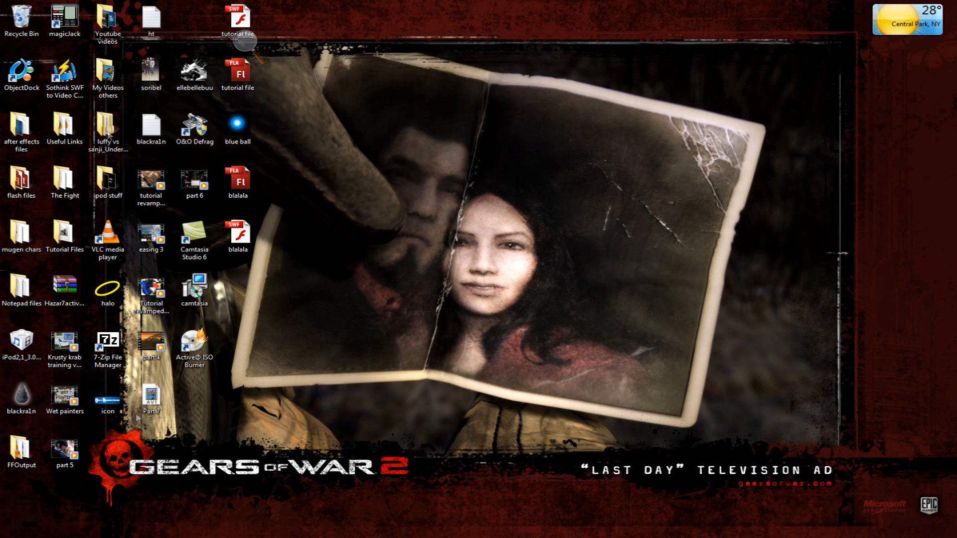
pyautogui.moveTo(618, 203)
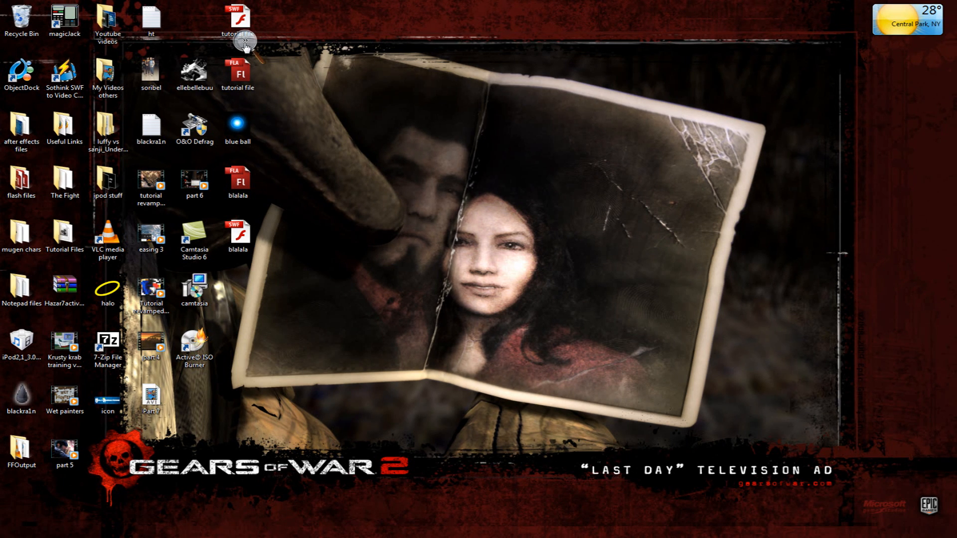
pyautogui.moveTo(386, 135)
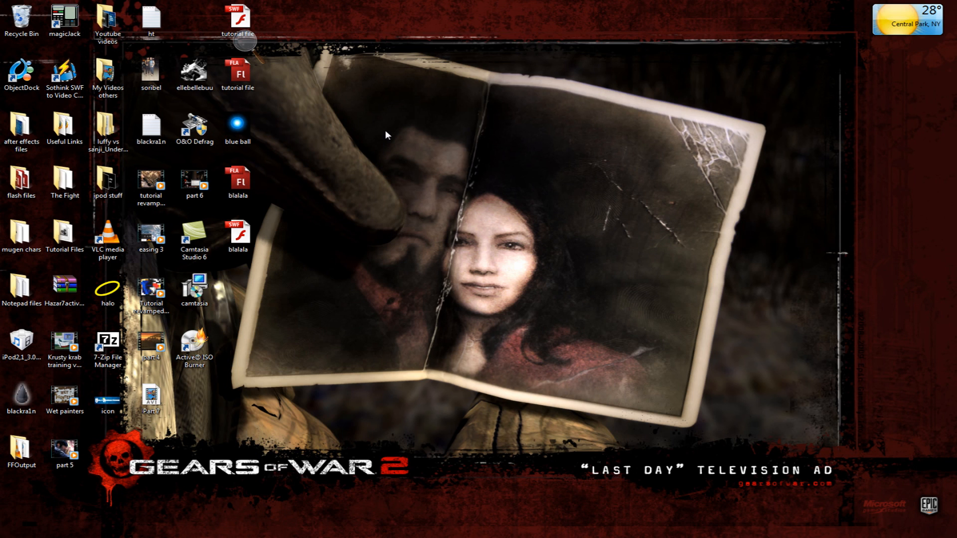
pyautogui.moveTo(449, 211)
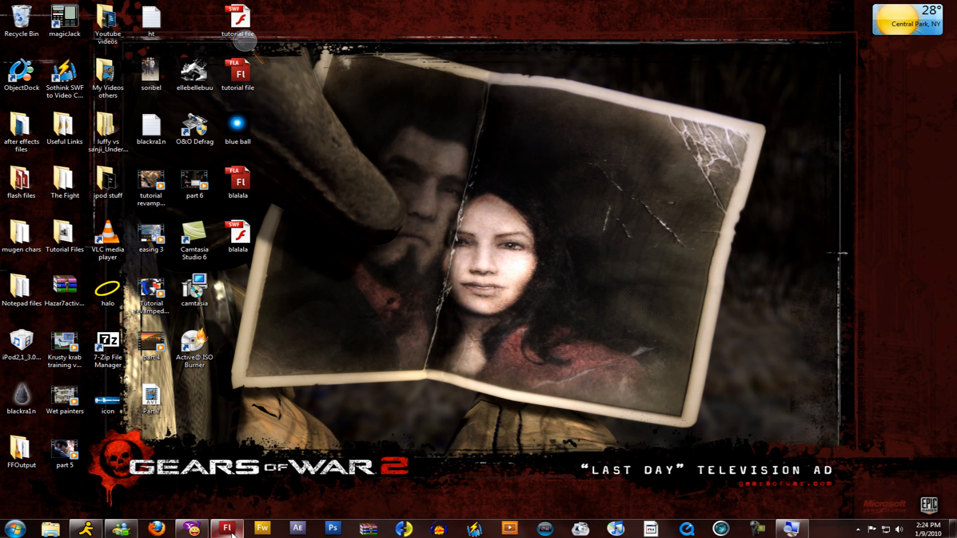
# Insert a new Layer 7 and drag it above the Effects layer to the top of the stack.
pyautogui.click(226, 528)
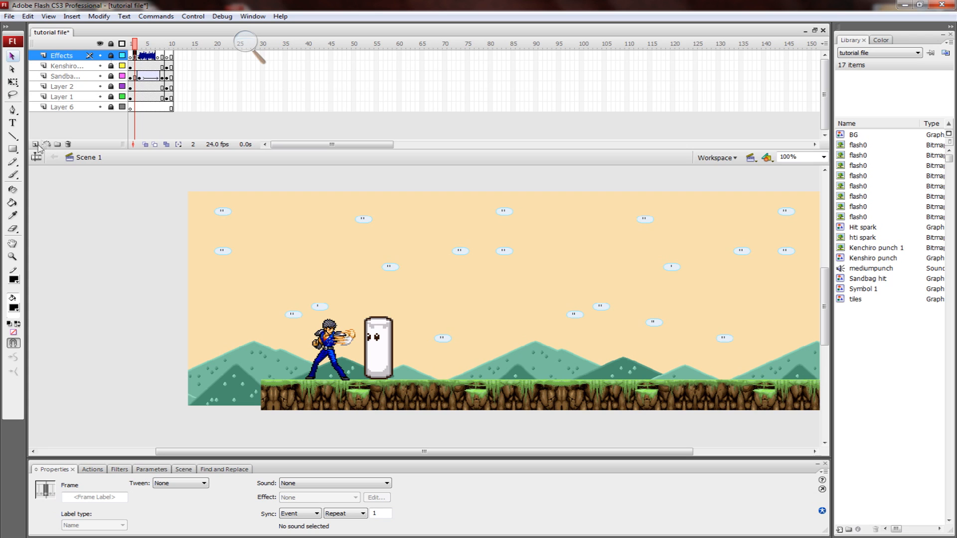
pyautogui.click(36, 144)
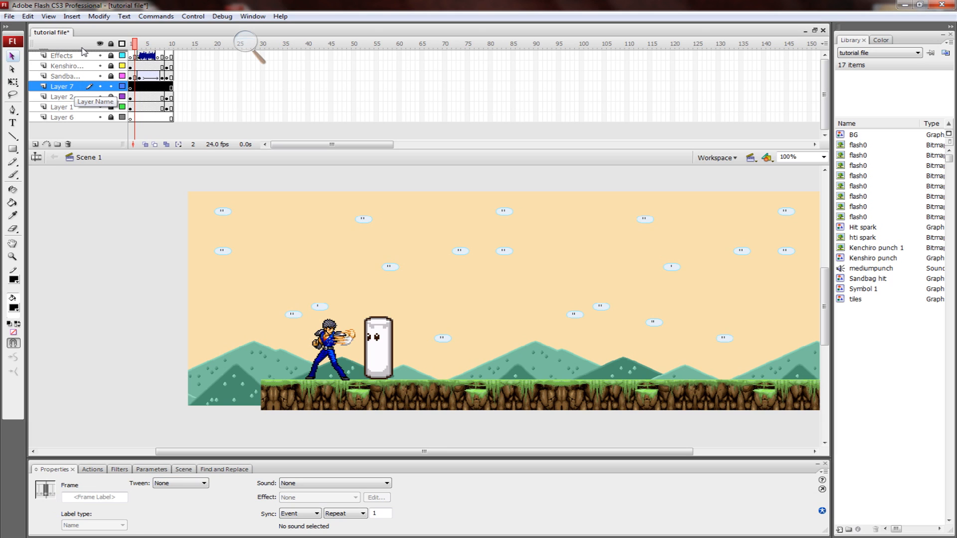
pyautogui.moveTo(61, 86); pyautogui.dragTo(61, 55)
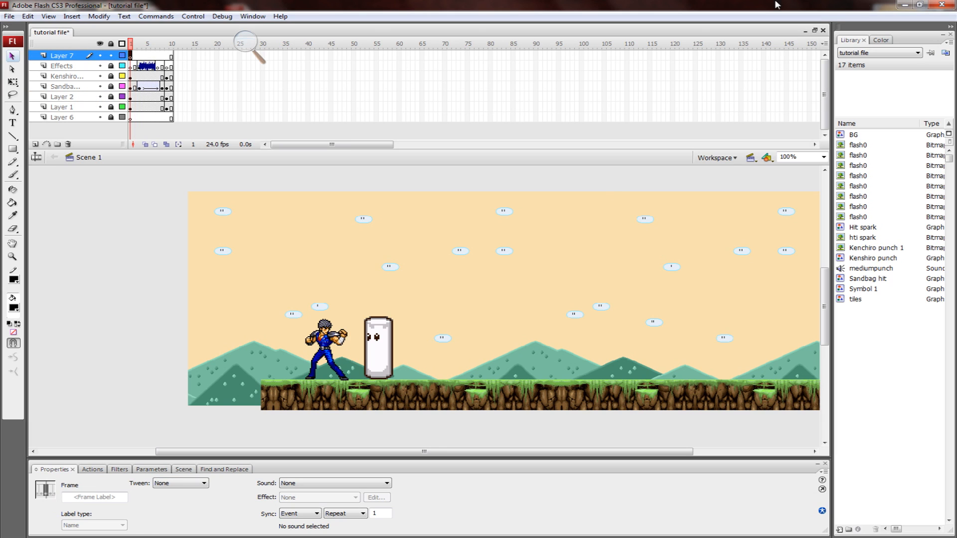
pyautogui.moveTo(743, 176)
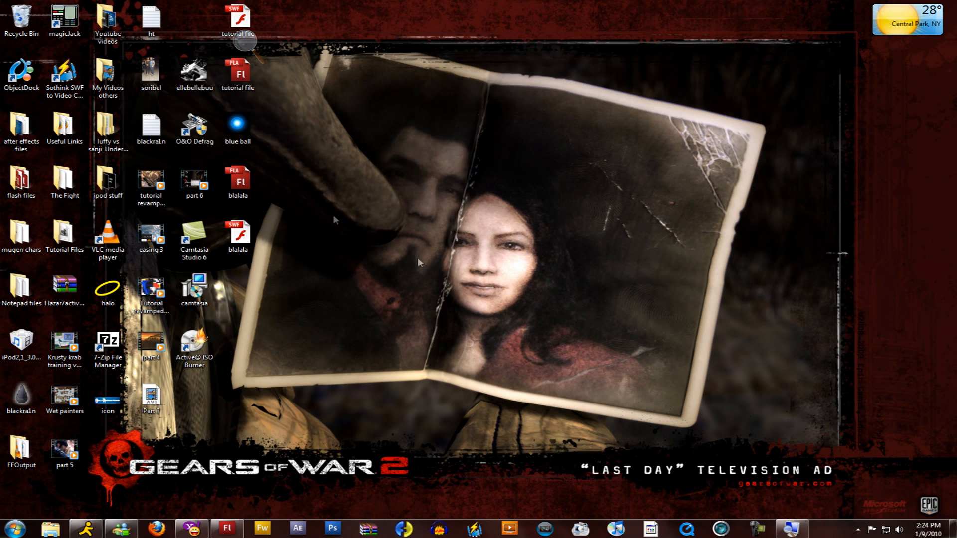
pyautogui.moveTo(308, 18)
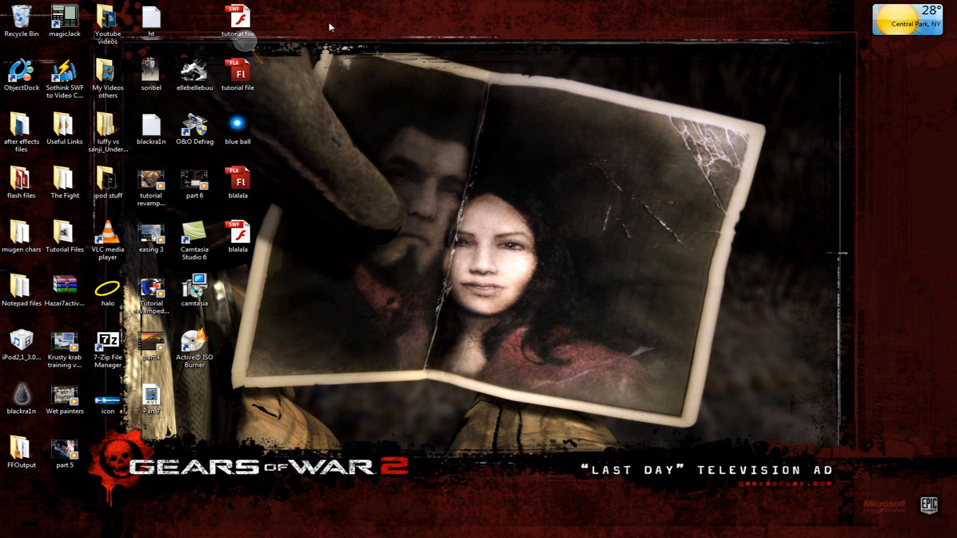
pyautogui.click(238, 18)
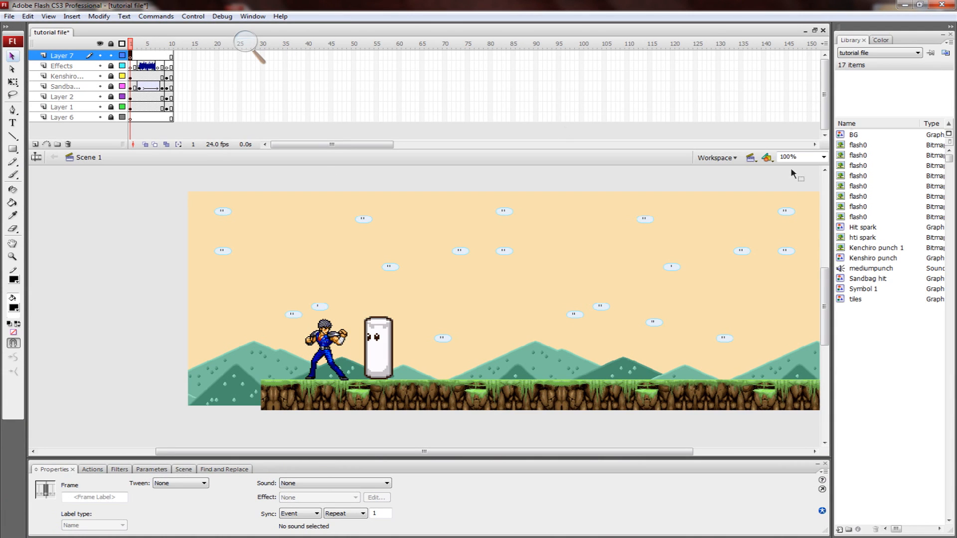
pyautogui.moveTo(231, 267)
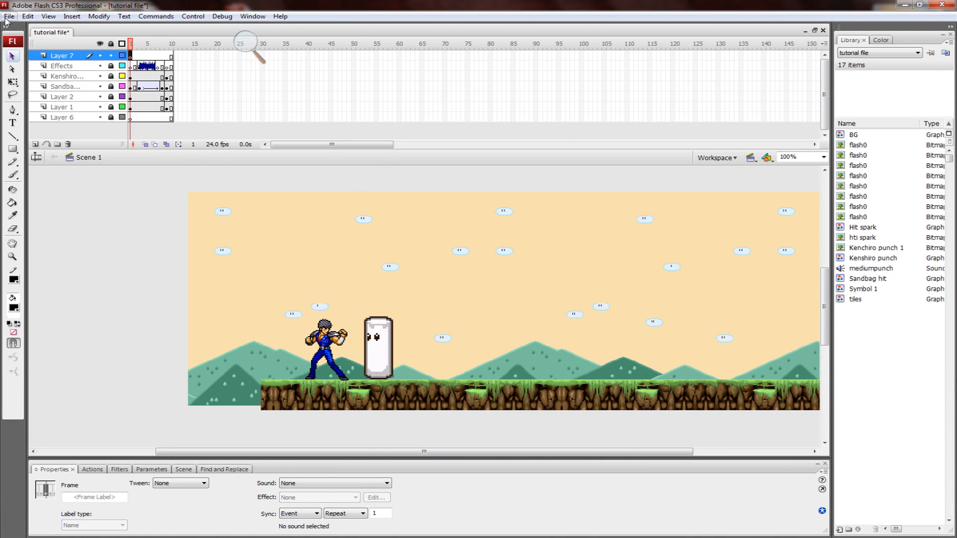
# Open vcam_as3.fla from the flash files folder, then return to the tutorial scene document.
pyautogui.click(9, 16)
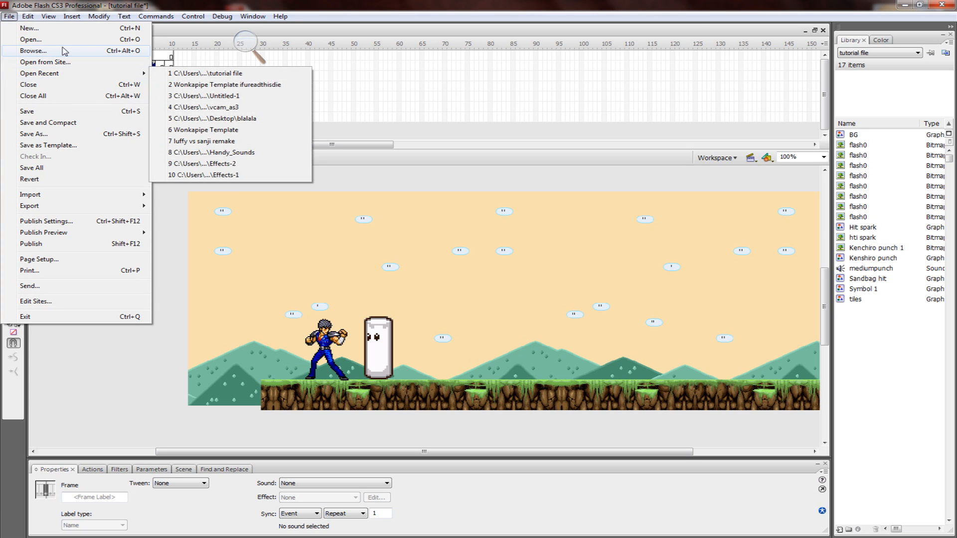
pyautogui.click(31, 39)
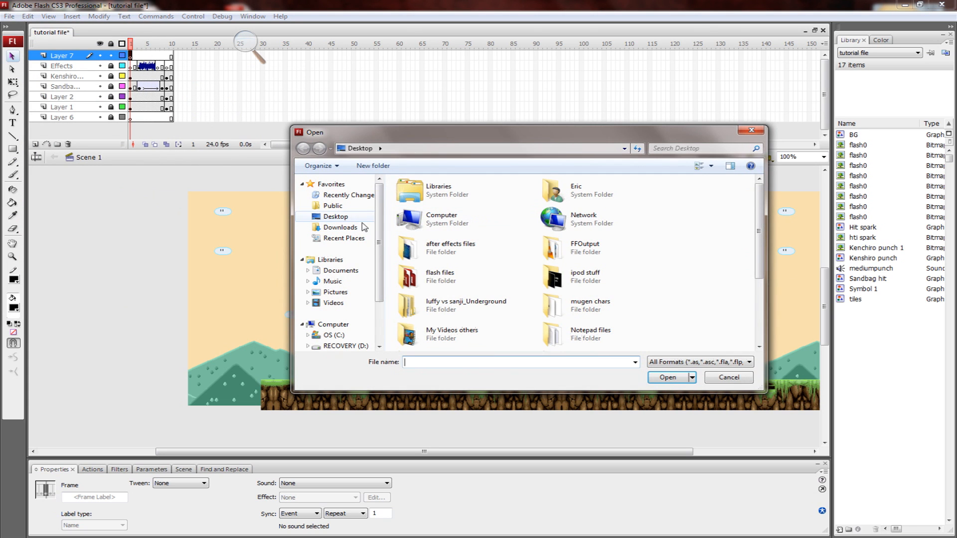
pyautogui.doubleClick(440, 276)
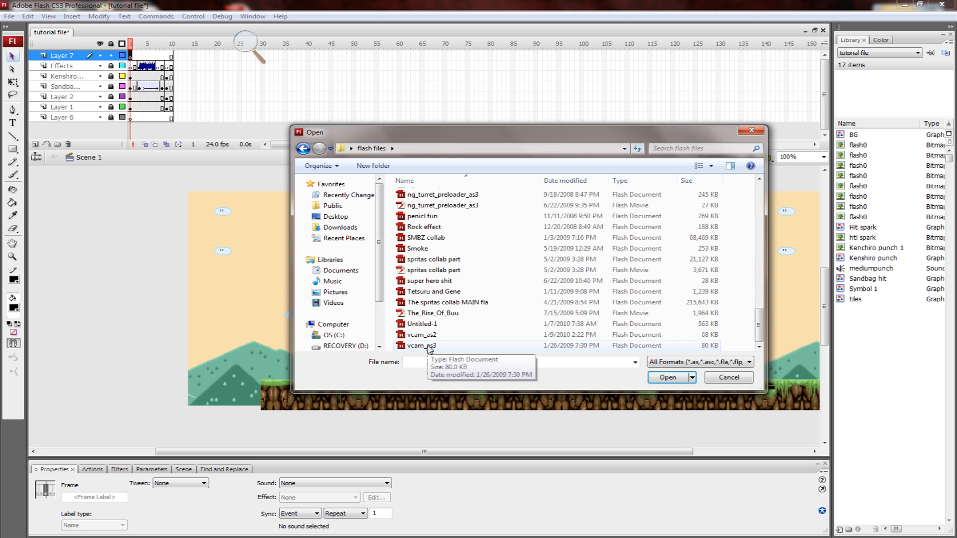
pyautogui.click(667, 377)
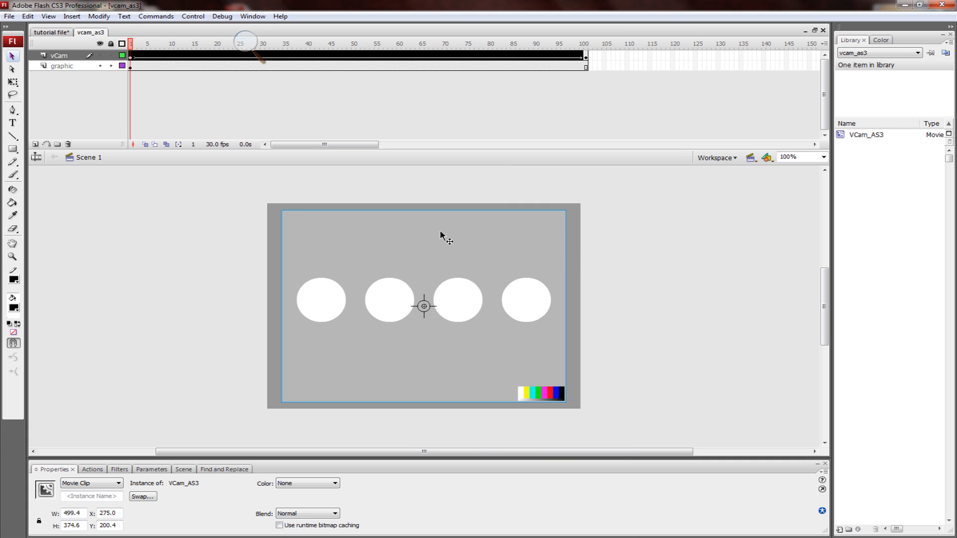
pyautogui.click(50, 32)
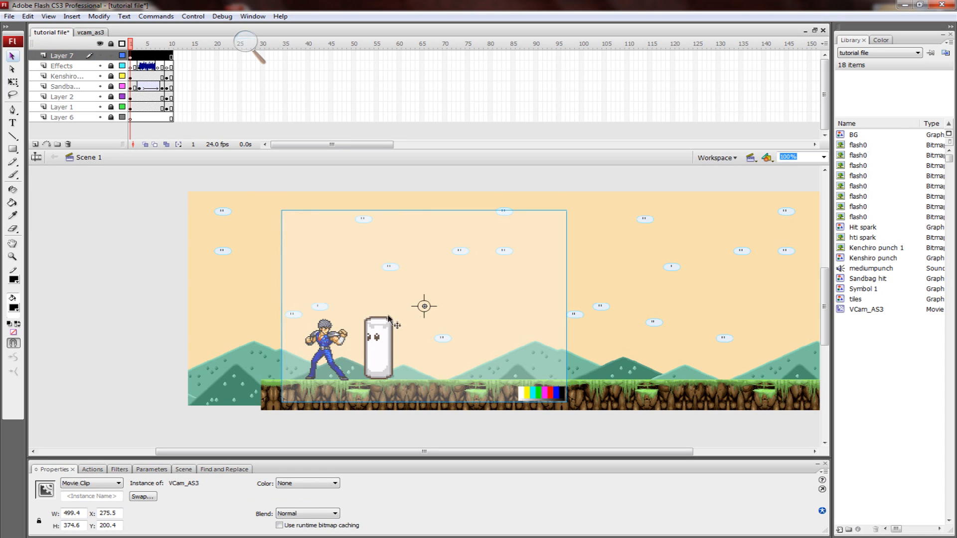
pyautogui.moveTo(437, 330)
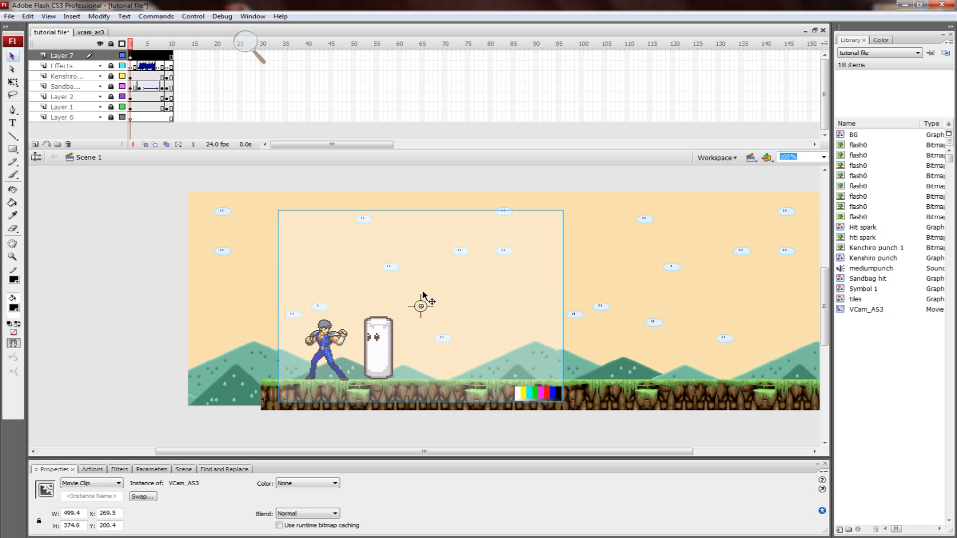
pyautogui.moveTo(418, 313)
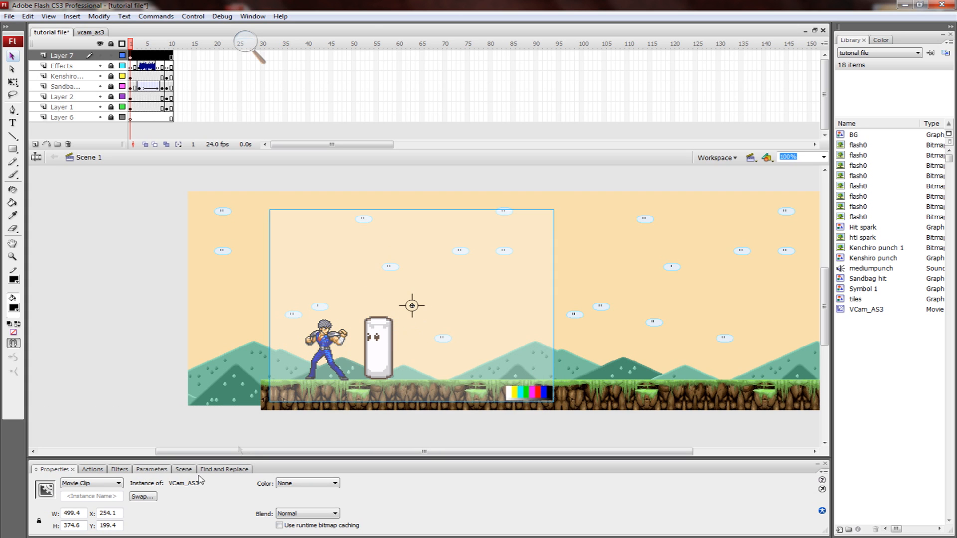
# Try a Blur filter on the vCam at High quality, then remove it.
pyautogui.click(119, 469)
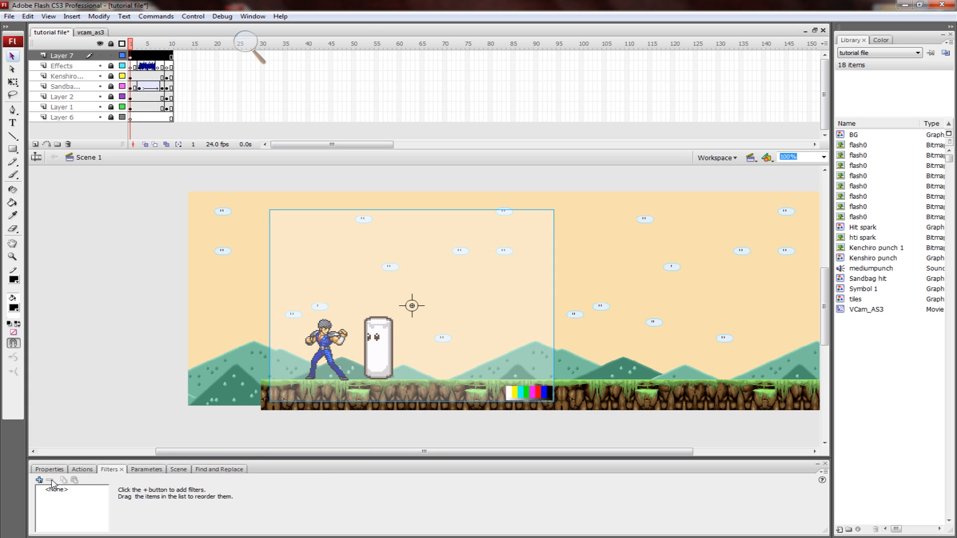
pyautogui.click(39, 481)
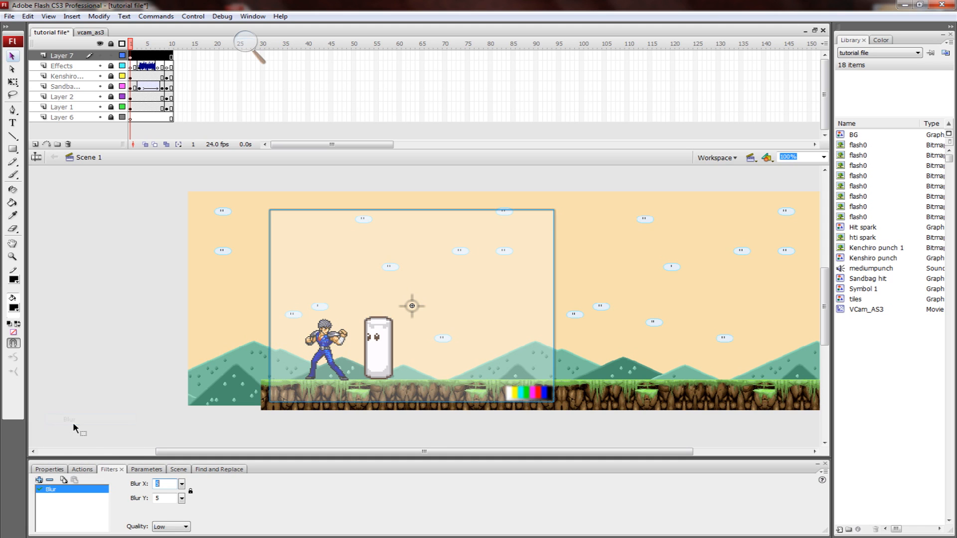
pyautogui.click(185, 526)
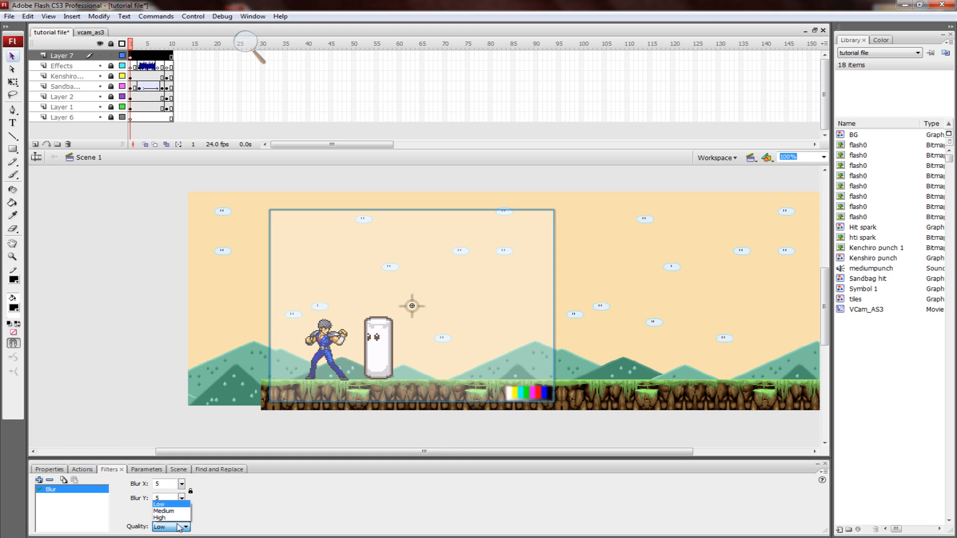
pyautogui.click(160, 517)
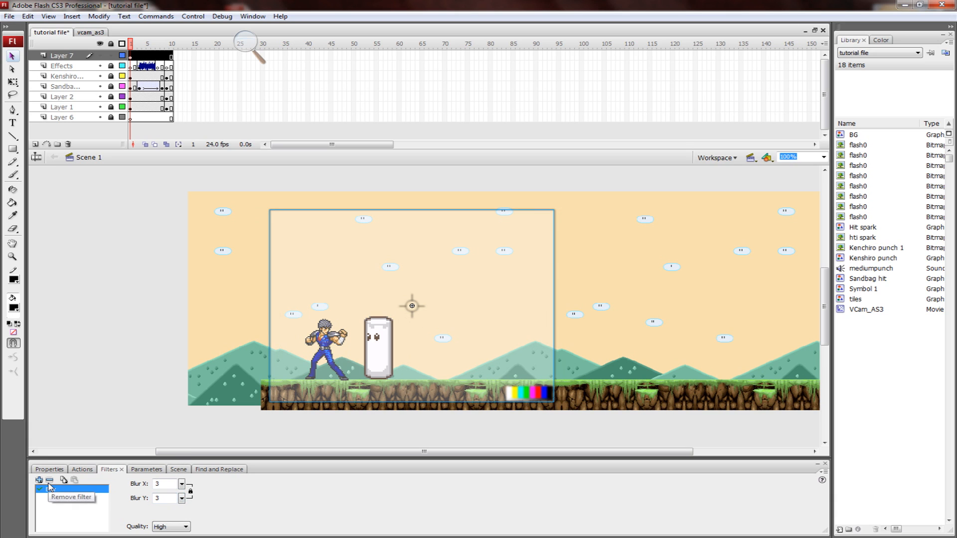
pyautogui.click(39, 480)
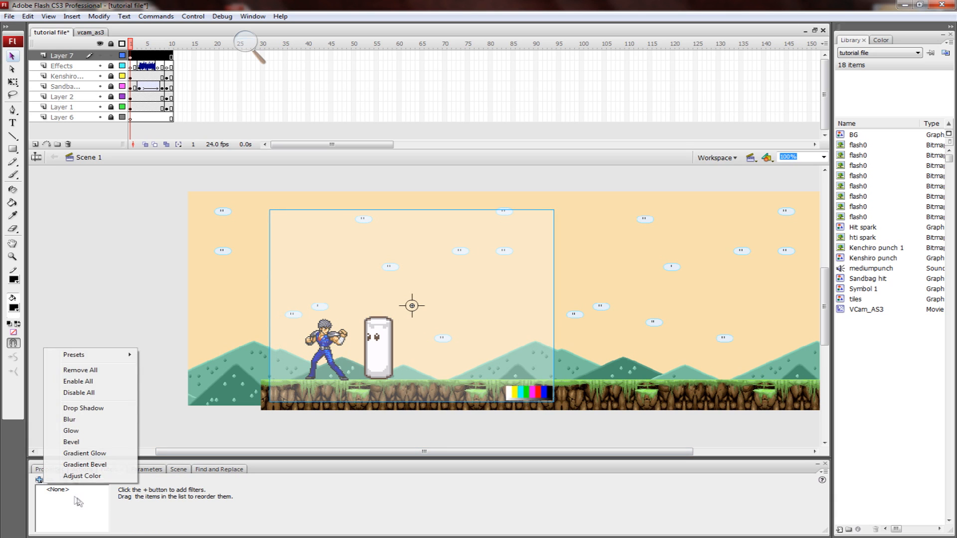
# Add an Adjust Color filter to the vCam with hue raised to 126.
pyautogui.click(82, 476)
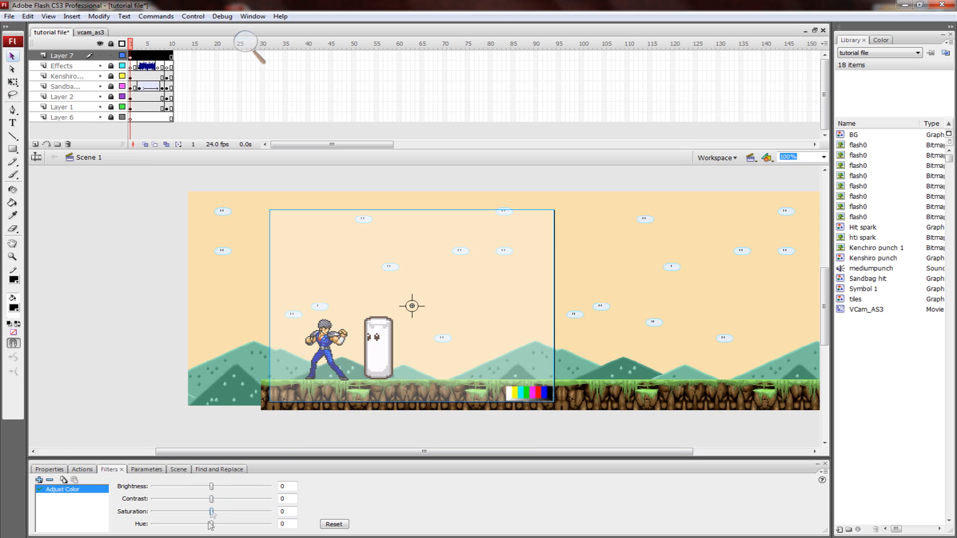
pyautogui.moveTo(211, 524); pyautogui.dragTo(250, 523)
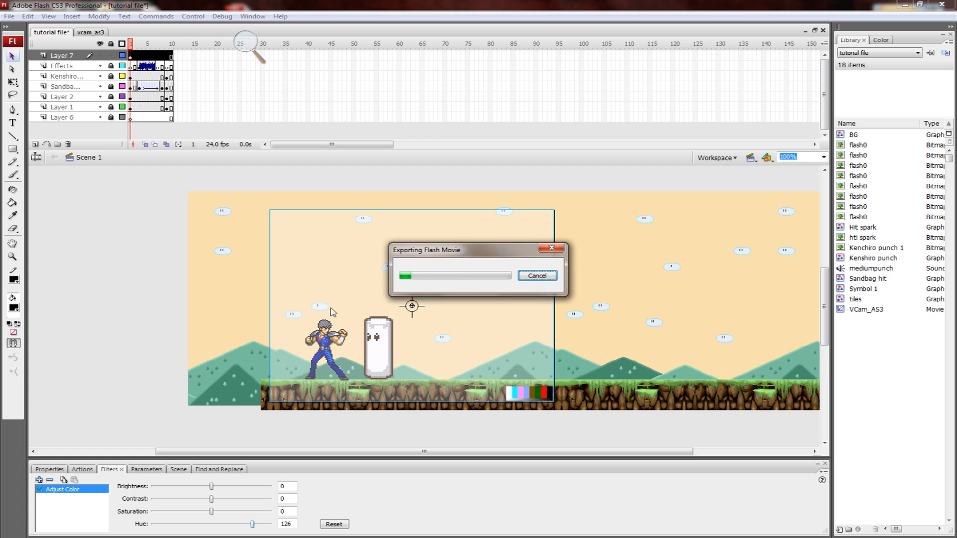
pyautogui.moveTo(483, 304)
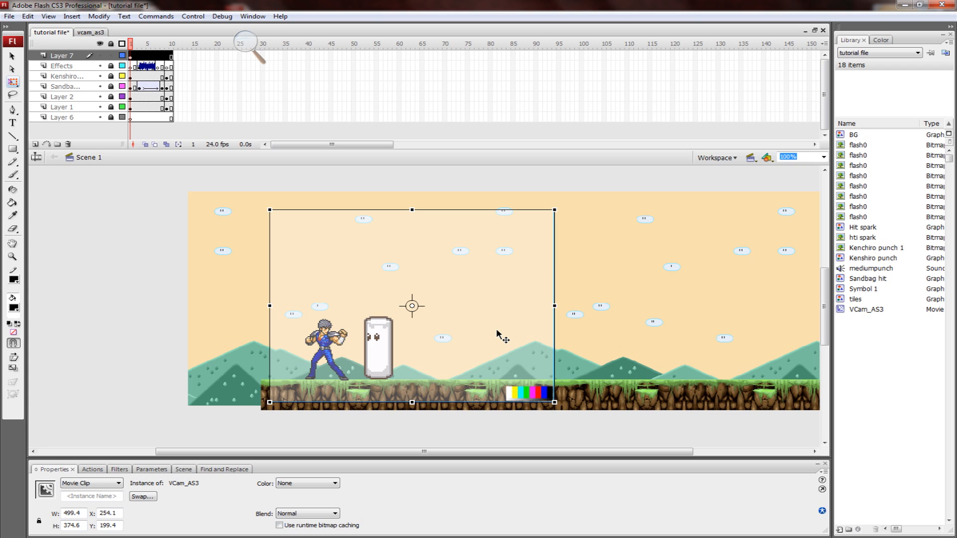
pyautogui.moveTo(263, 181)
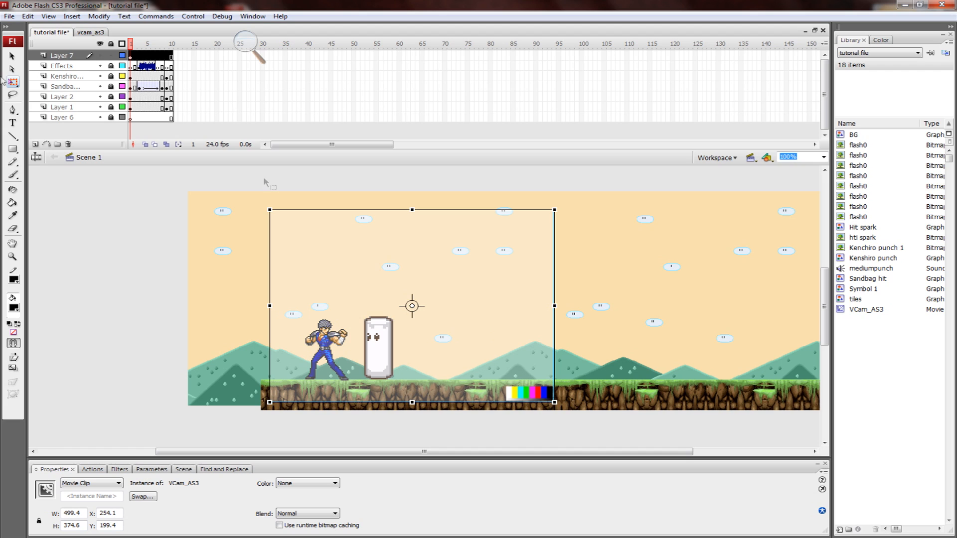
pyautogui.moveTo(263, 208)
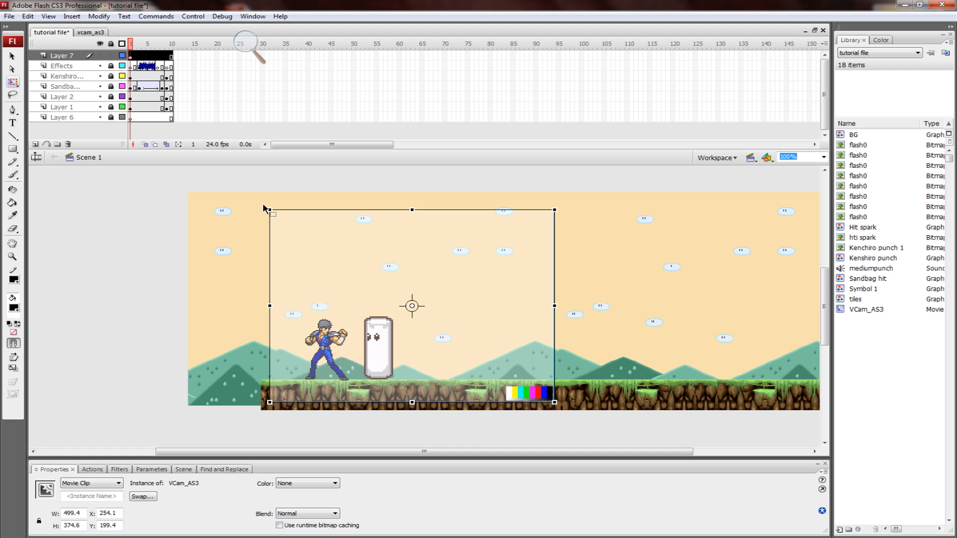
pyautogui.moveTo(339, 268)
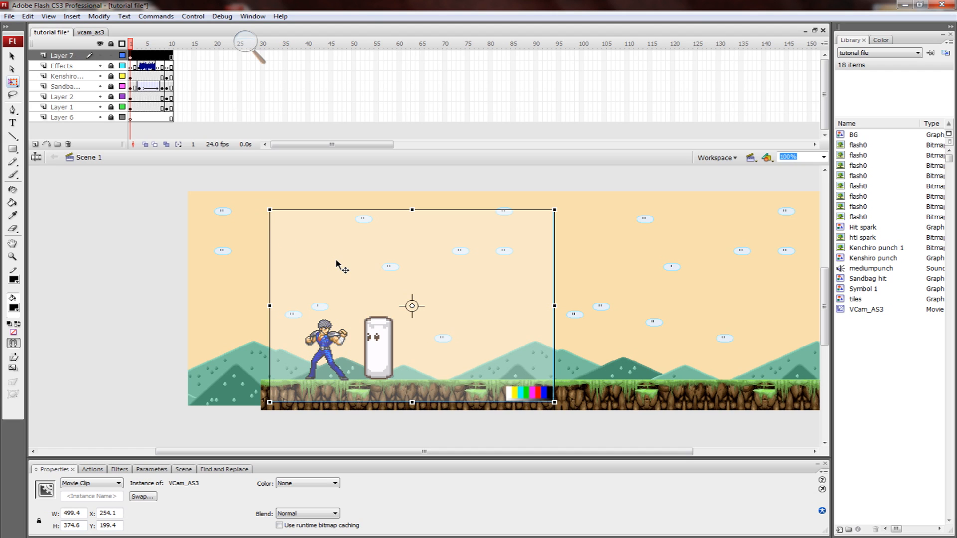
pyautogui.moveTo(183, 360)
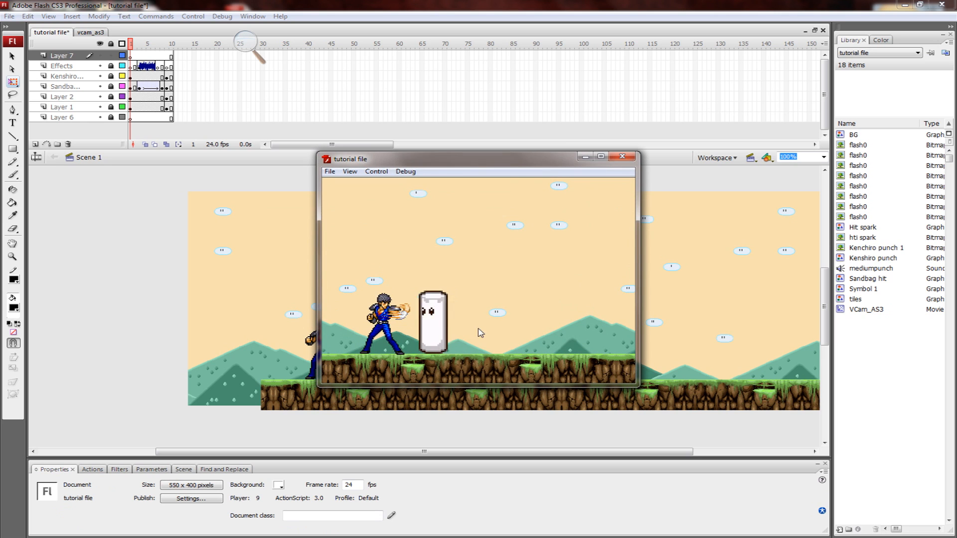
# Close the test playback and select the vCam to scale it down to 300×225 around the fighter and sandbag.
pyautogui.click(621, 156)
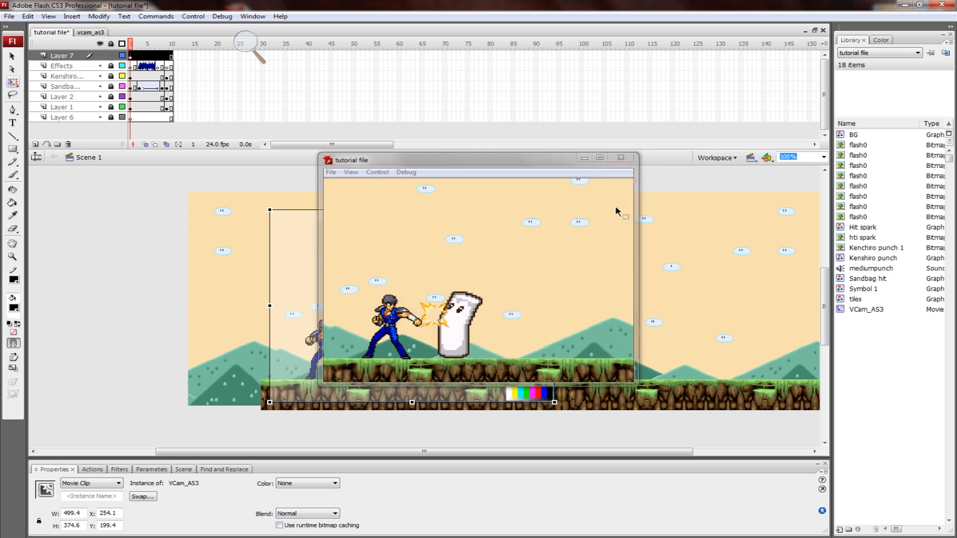
pyautogui.click(621, 158)
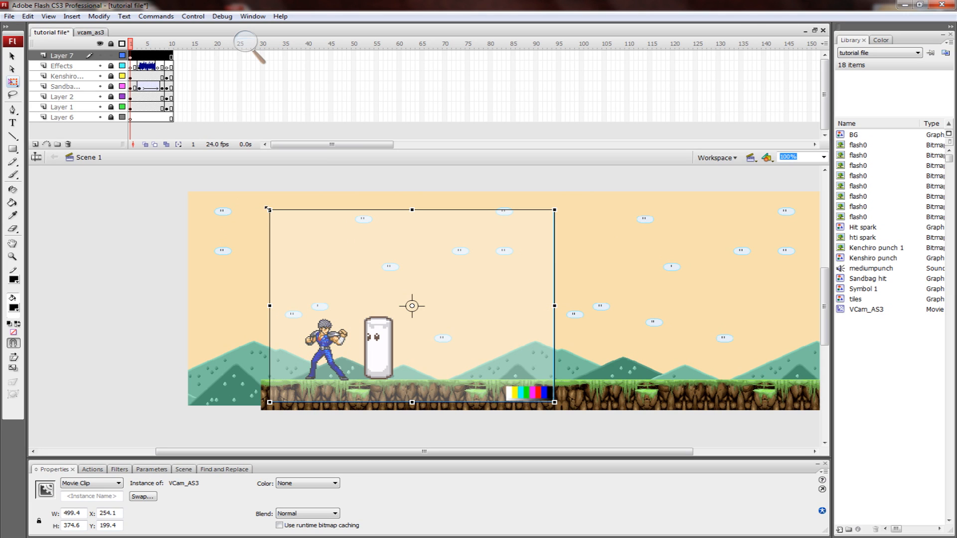
pyautogui.click(412, 306)
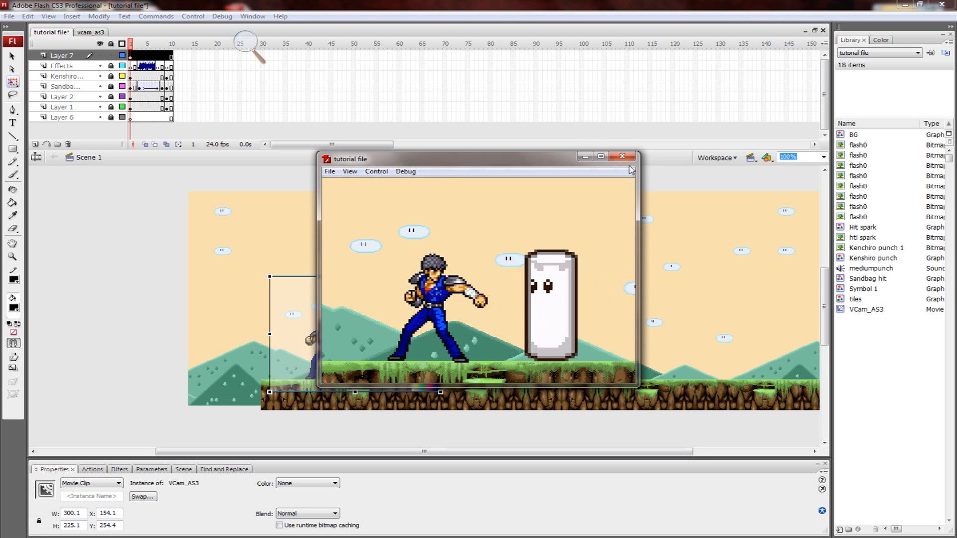
pyautogui.click(622, 156)
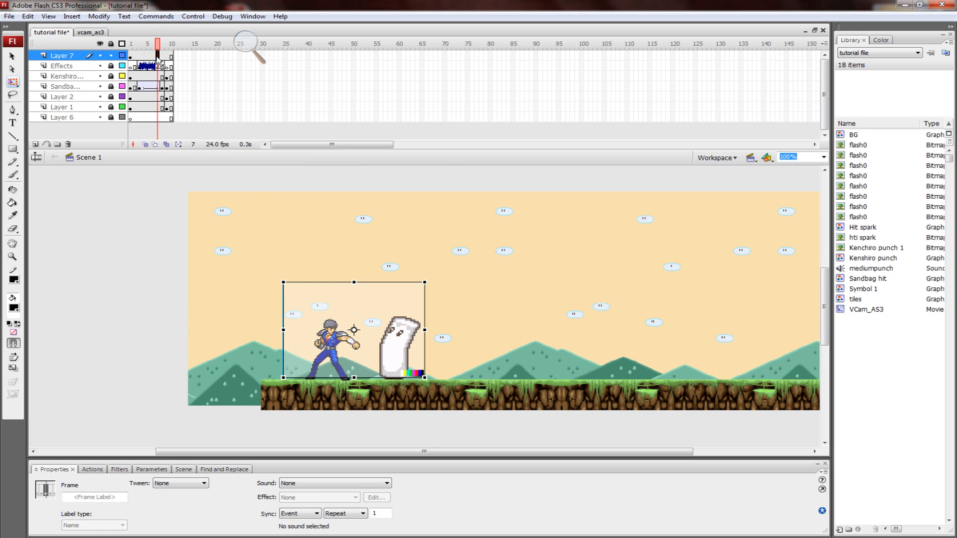
# Insert a keyframe on Layer 7 and reposition the vCam for the close-up framing.
pyautogui.rightClick(152, 58)
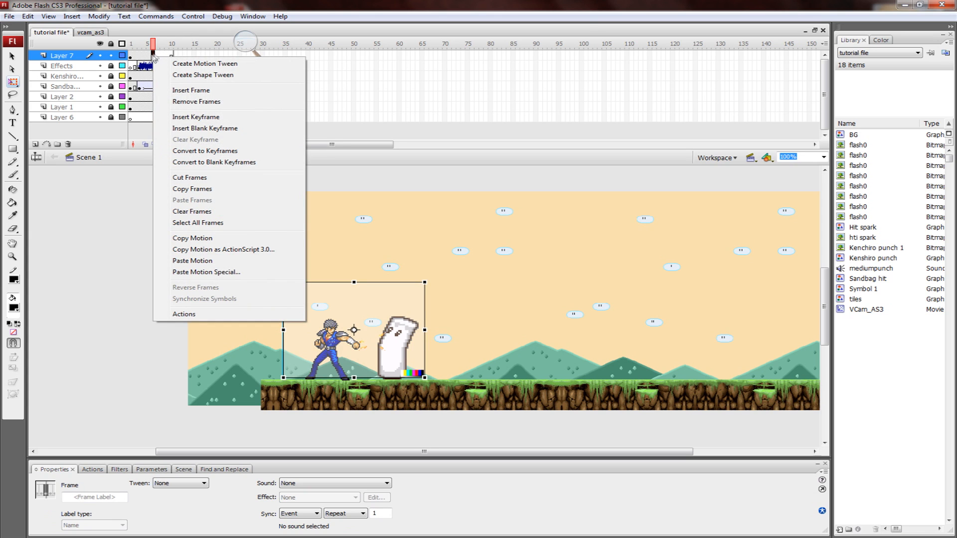
pyautogui.click(191, 212)
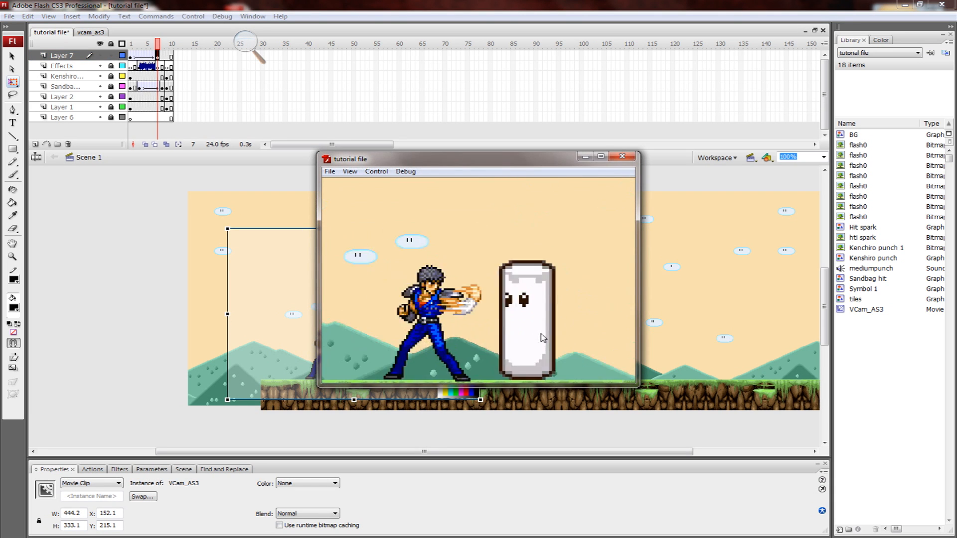
pyautogui.click(622, 157)
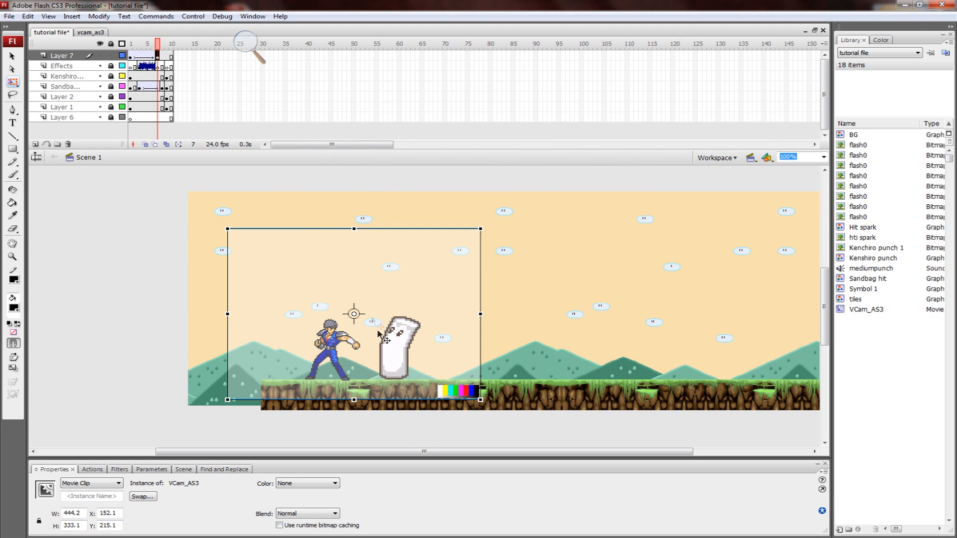
pyautogui.moveTo(546, 244)
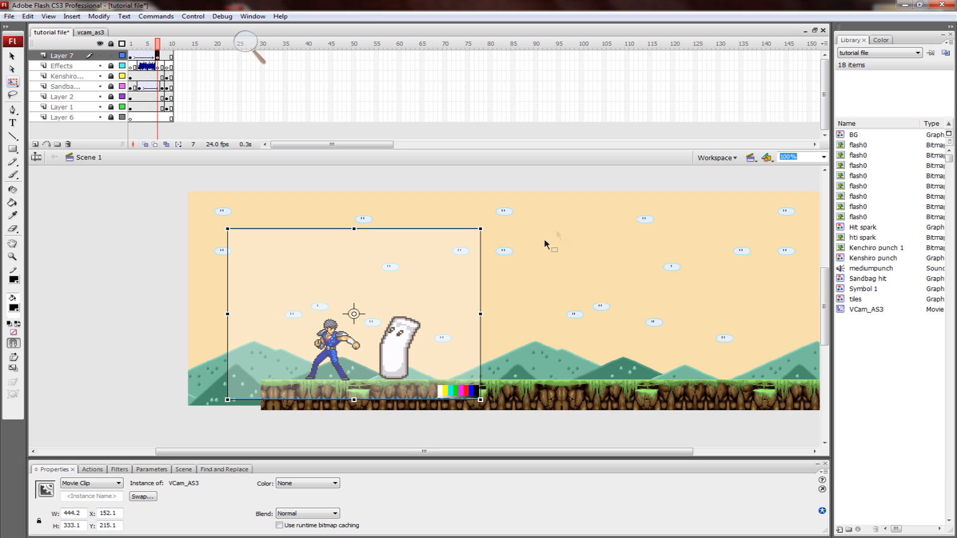
pyautogui.moveTo(354, 315); pyautogui.dragTo(178, 293)
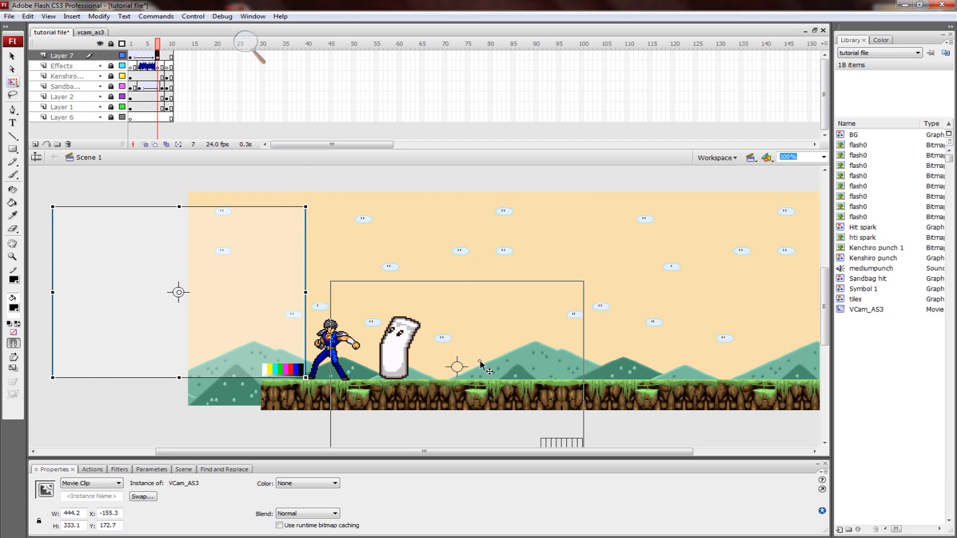
pyautogui.moveTo(178, 292); pyautogui.dragTo(385, 310)
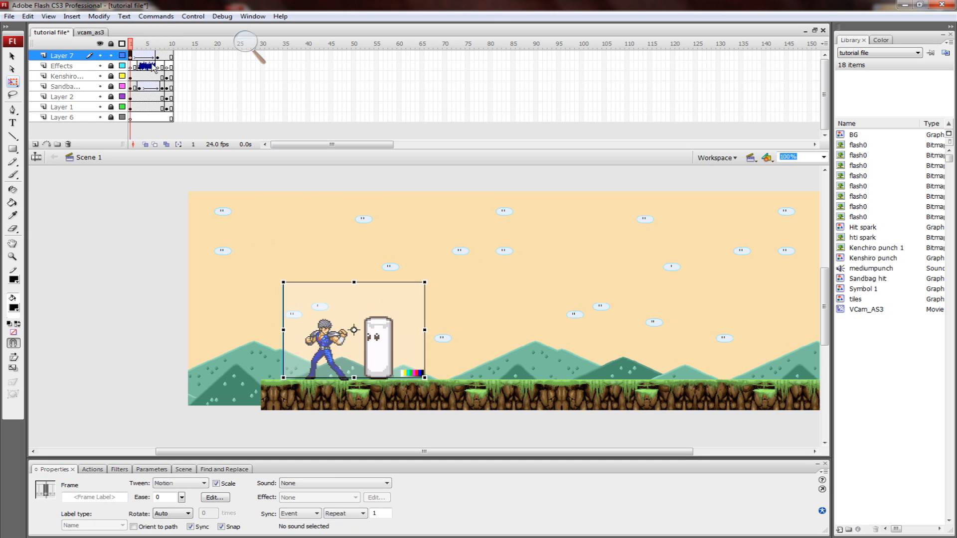
# Create a motion tween on Layer 7 so the vCam animates between its keyframes.
pyautogui.rightClick(158, 56)
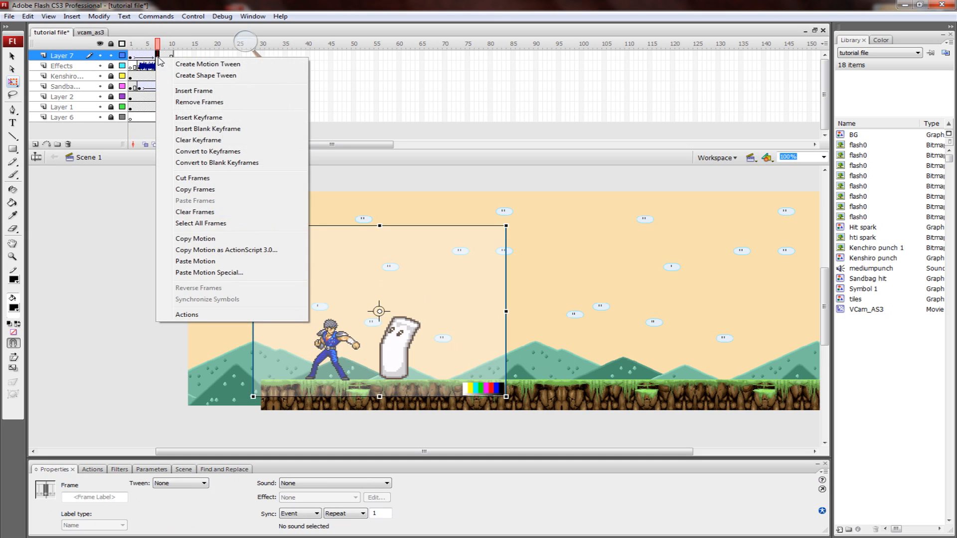
pyautogui.click(207, 63)
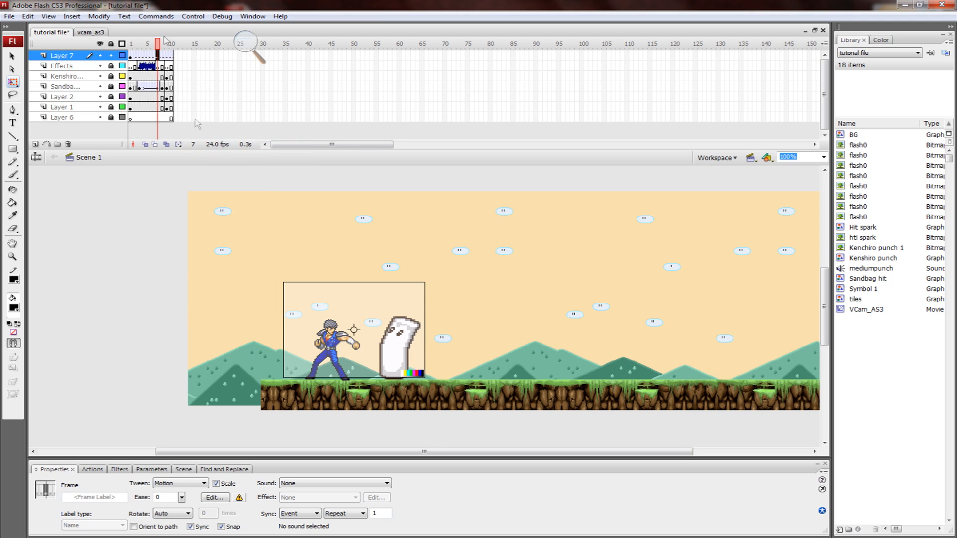
pyautogui.rightClick(158, 54)
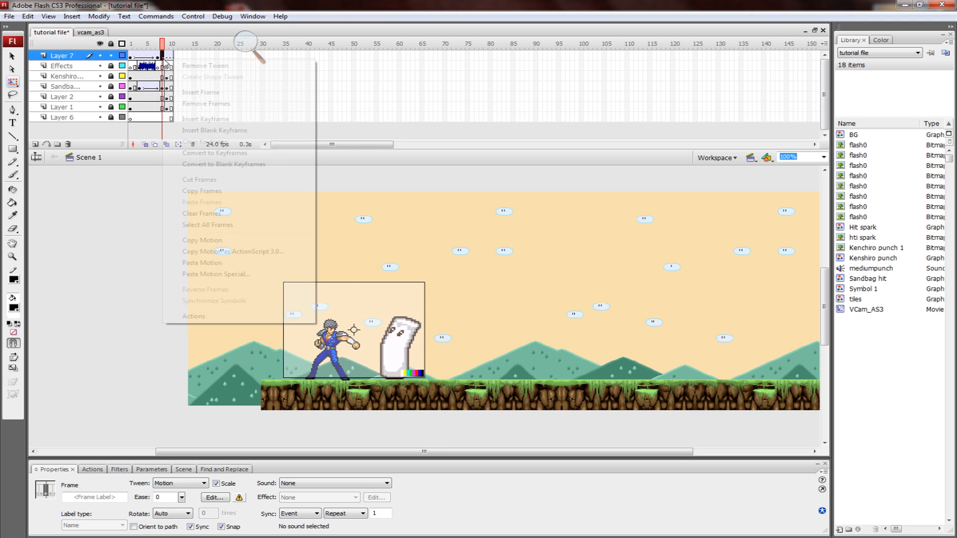
pyautogui.click(205, 65)
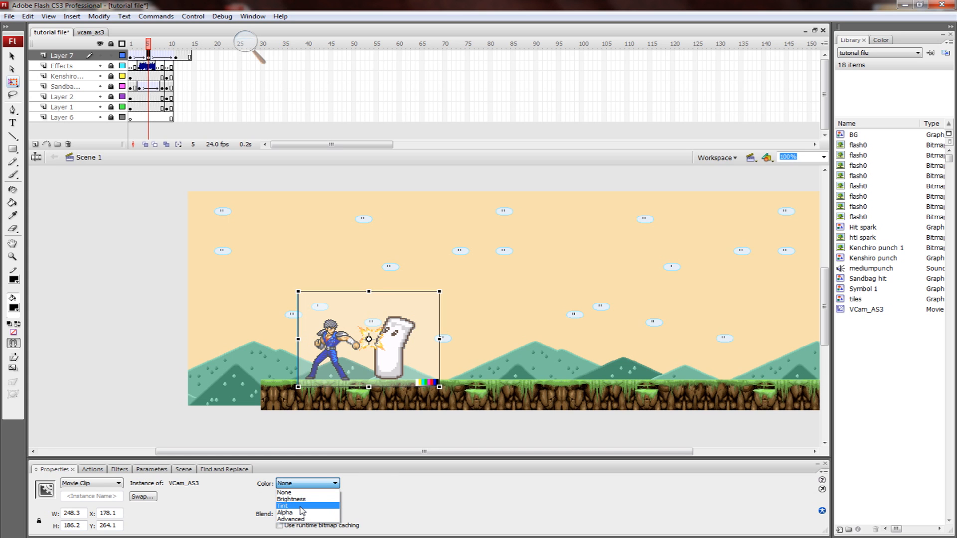
# Set the vCam instance's colour effect to Tint, dismissing the Messenger popup.
pyautogui.click(282, 507)
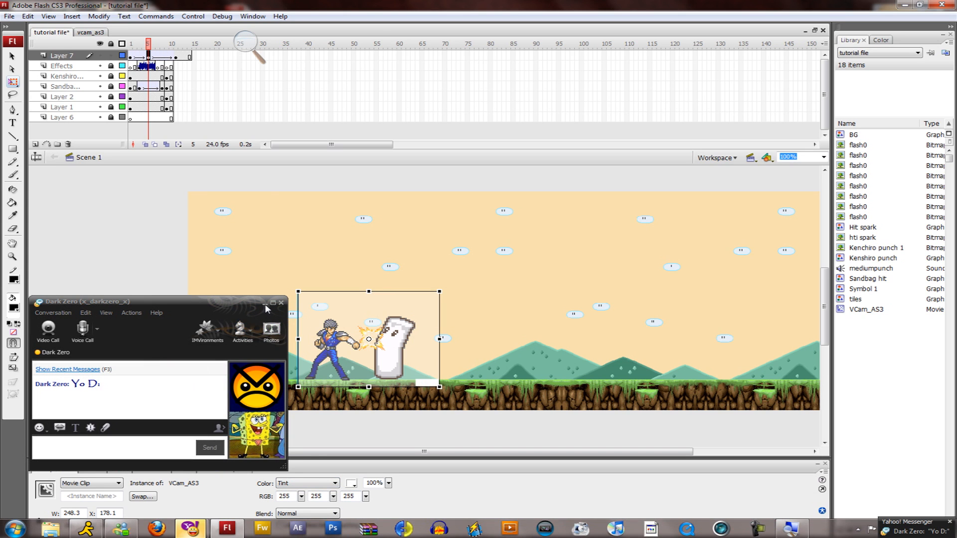
pyautogui.click(281, 304)
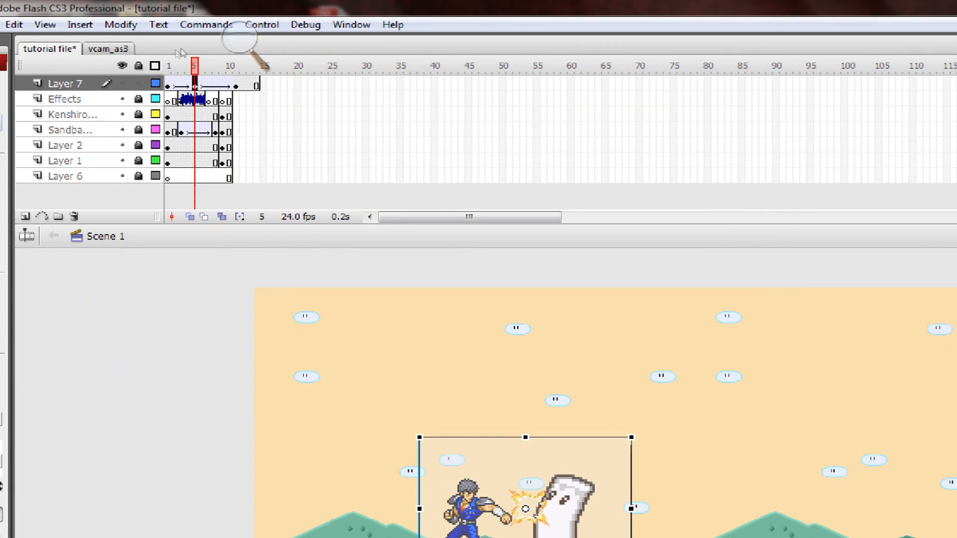
pyautogui.rightClick(193, 84)
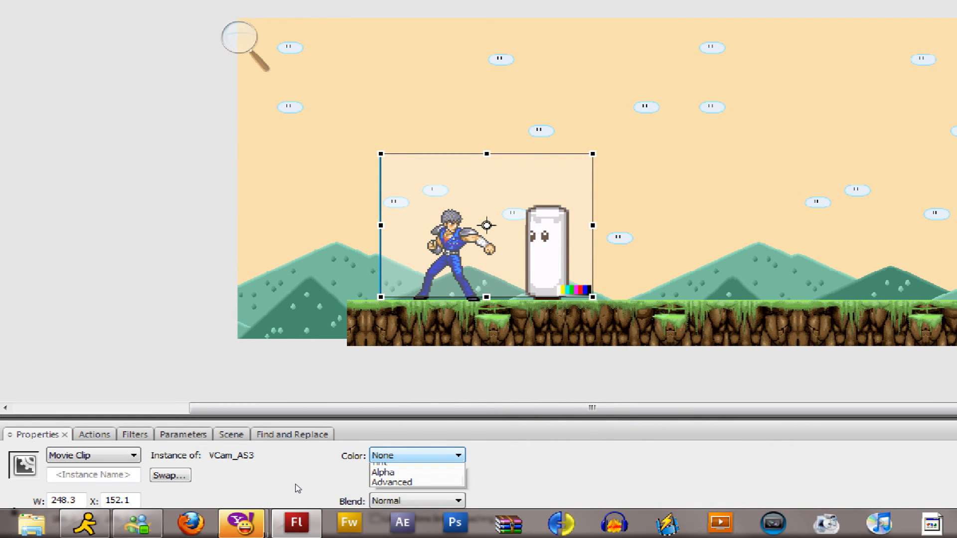
pyautogui.click(403, 464)
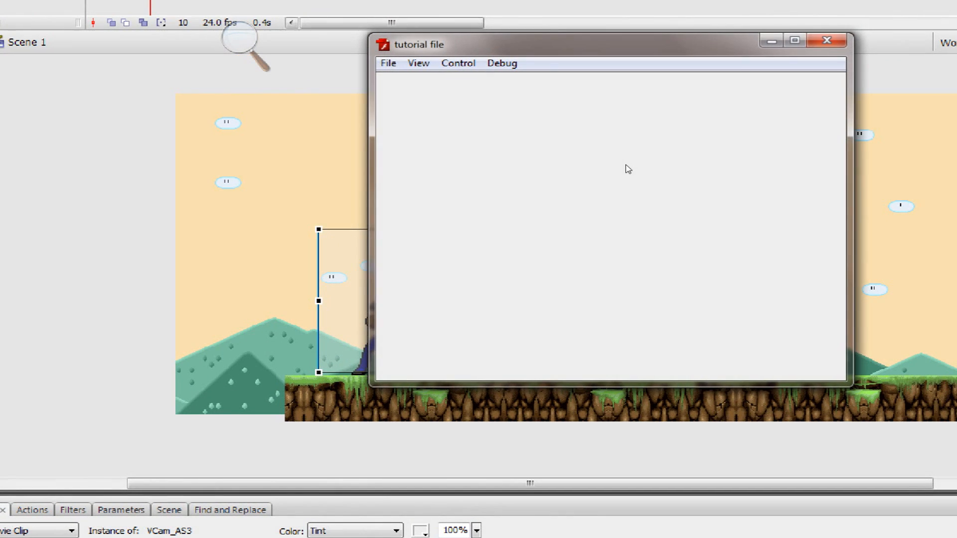
# Test the movie to see the reddish-tinted fight scene, then close the playback.
pyautogui.click(828, 40)
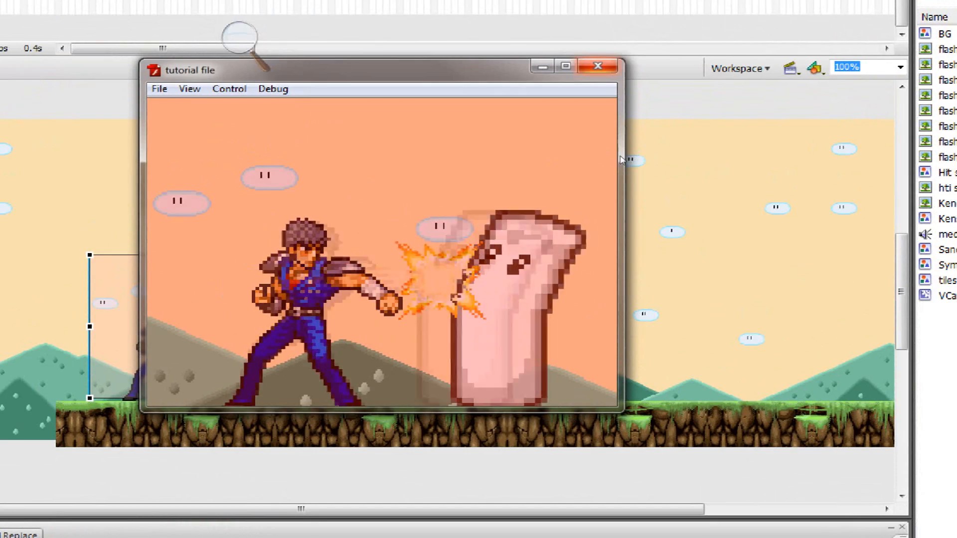
pyautogui.click(596, 66)
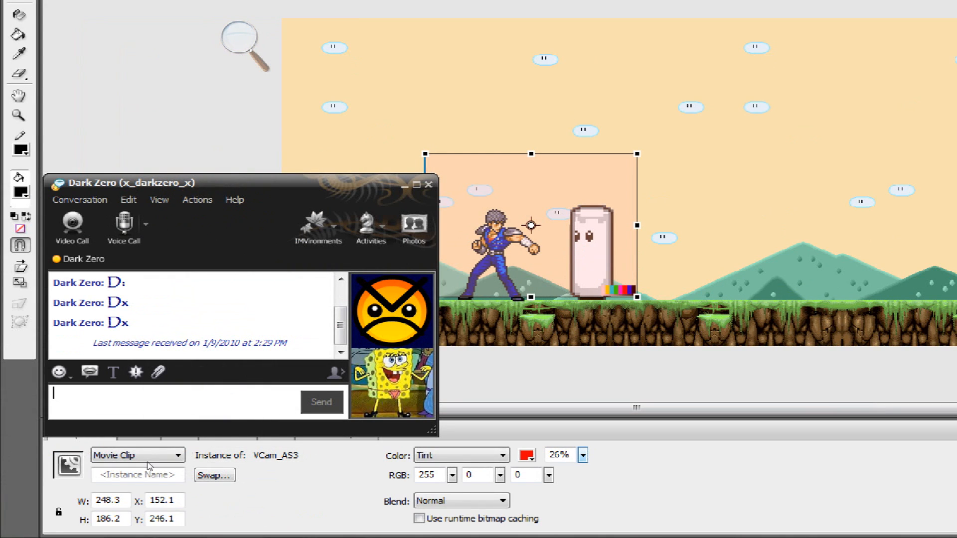
# Reply 'shut up l' in the Yahoo! Messenger chat and hide the conversation window.
pyautogui.write('shut up l')
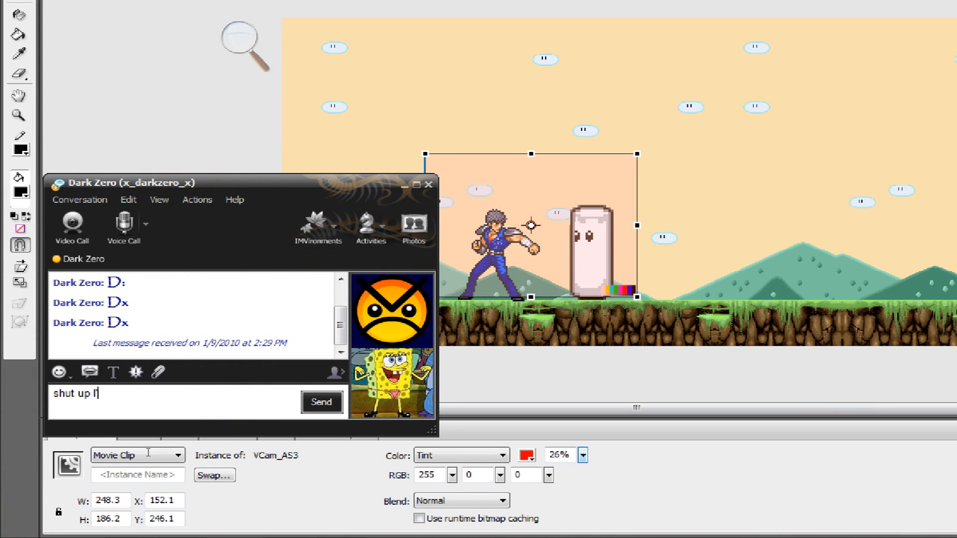
pyautogui.click(320, 402)
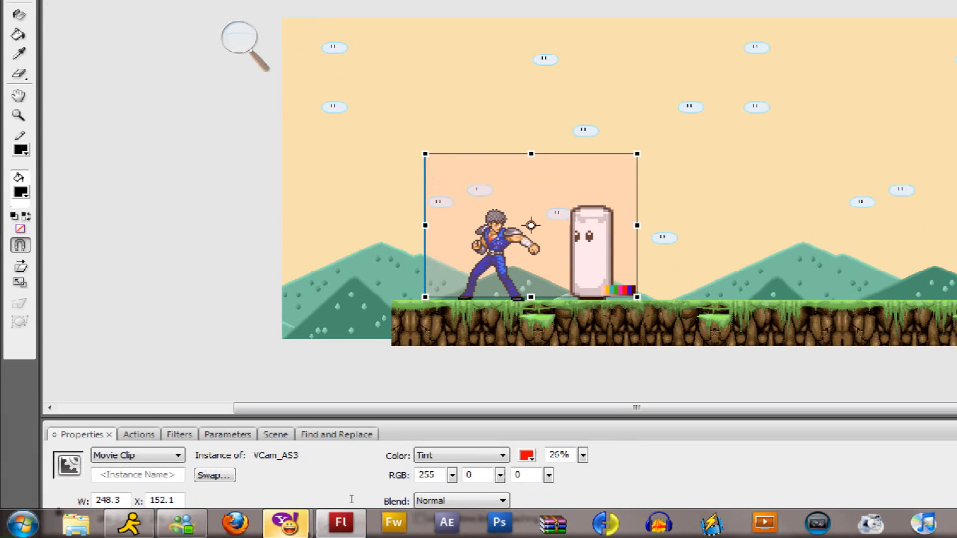
# Select the vCam on its other keyframe and set its colour effect to Tint.
pyautogui.click(526, 455)
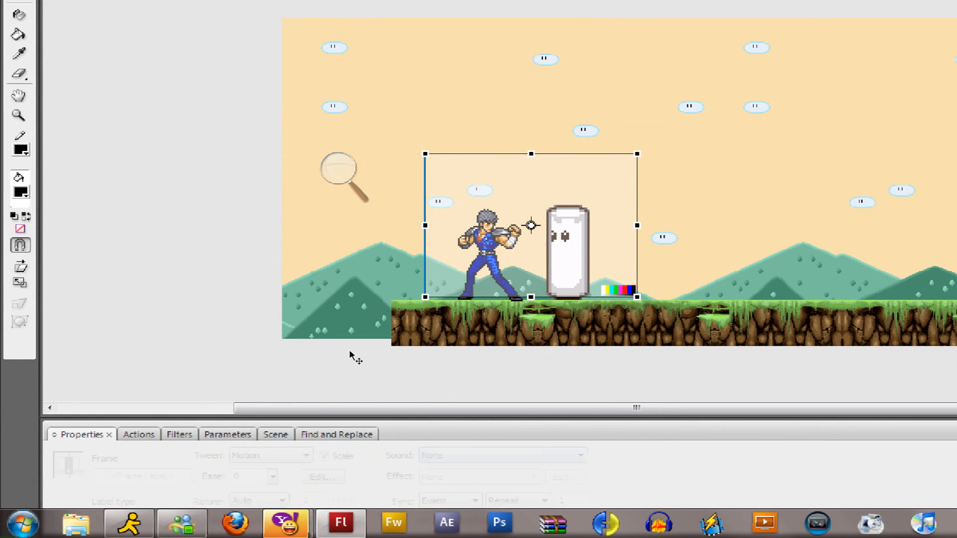
pyautogui.click(459, 455)
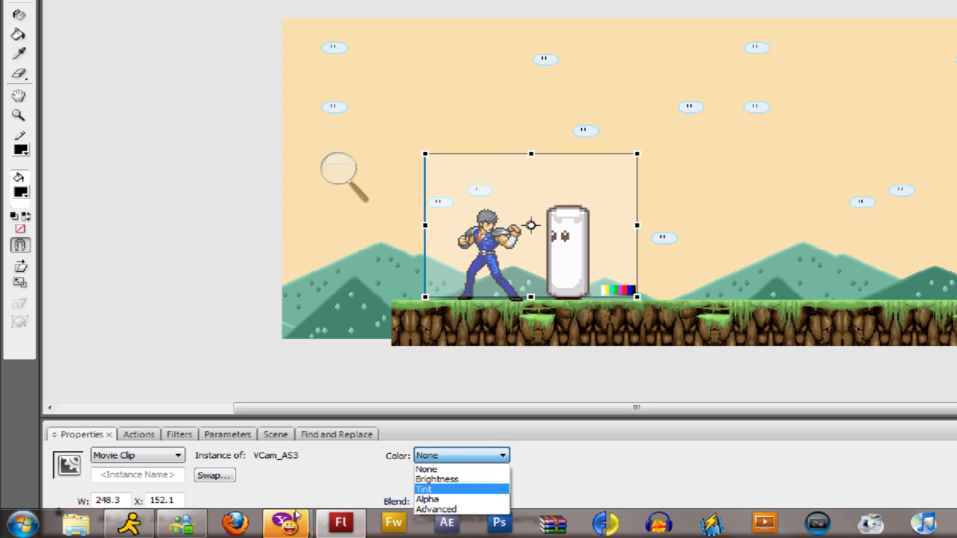
pyautogui.click(424, 489)
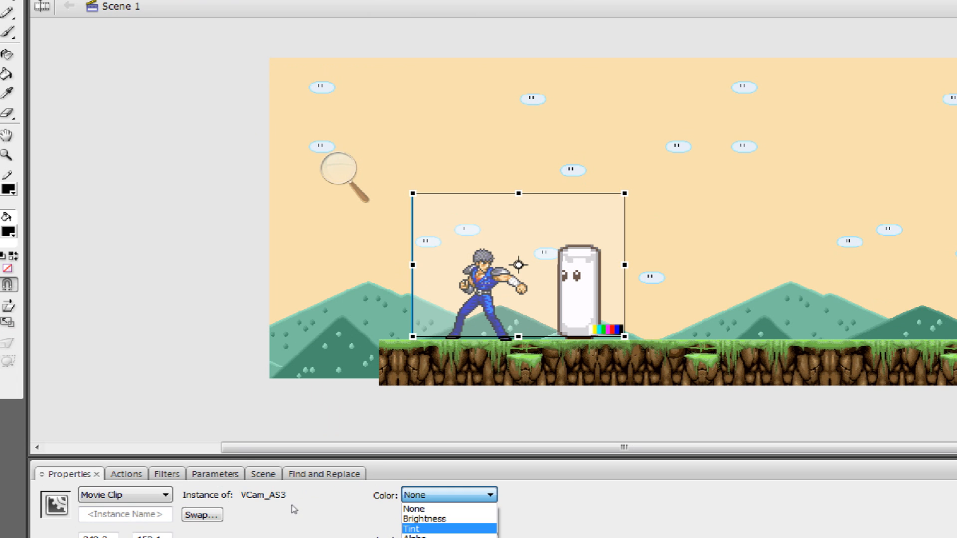
pyautogui.click(411, 529)
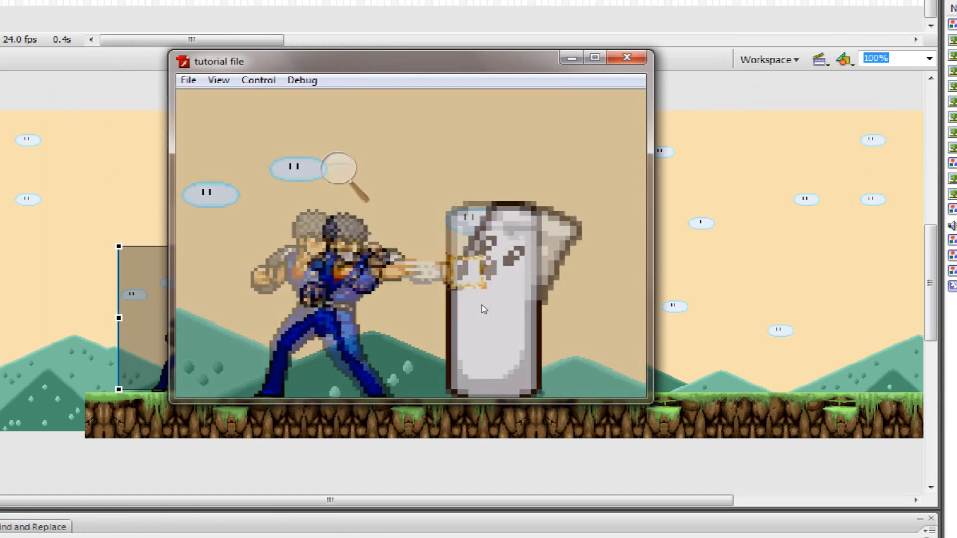
pyautogui.click(626, 57)
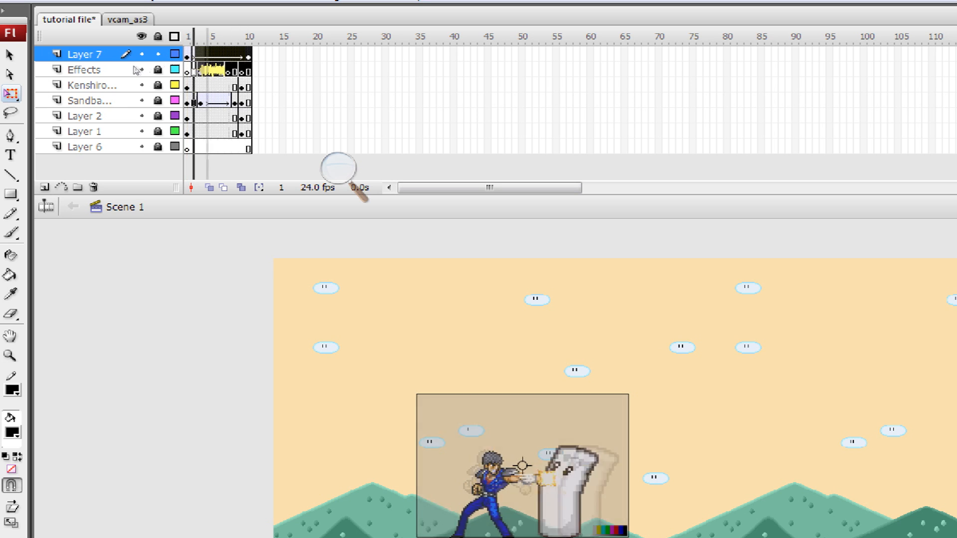
# Open the frame options on the timeline to extend the tinted vCam animation to frame 30.
pyautogui.rightClick(191, 54)
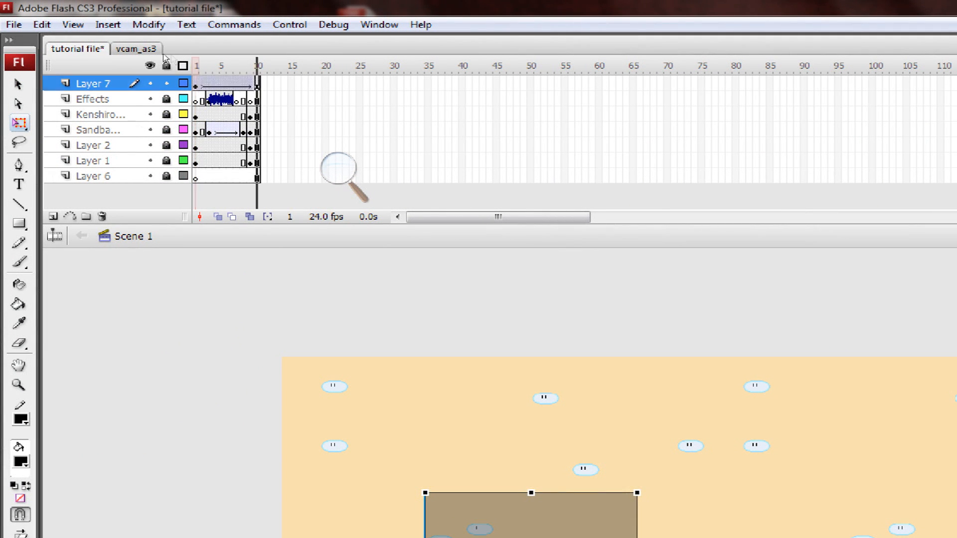
pyautogui.rightClick(198, 84)
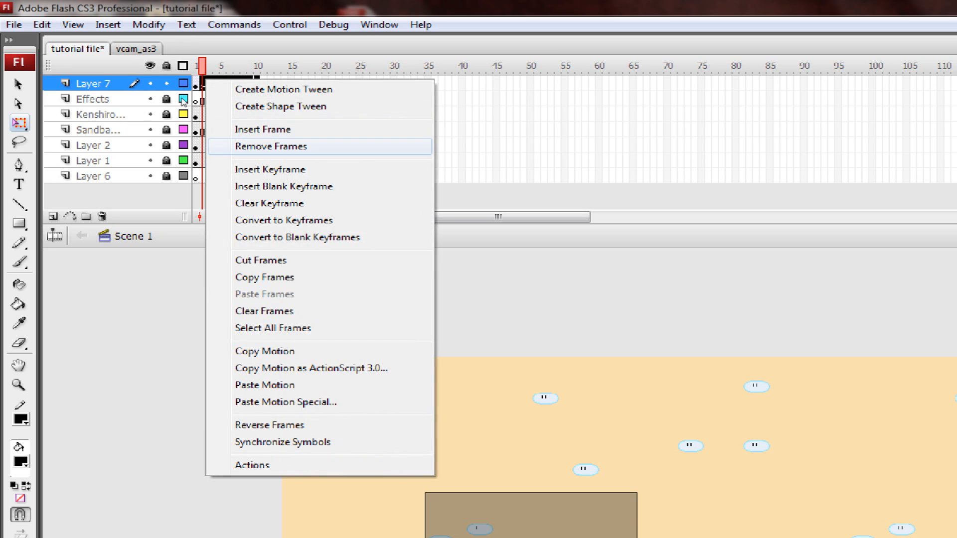
pyautogui.click(270, 145)
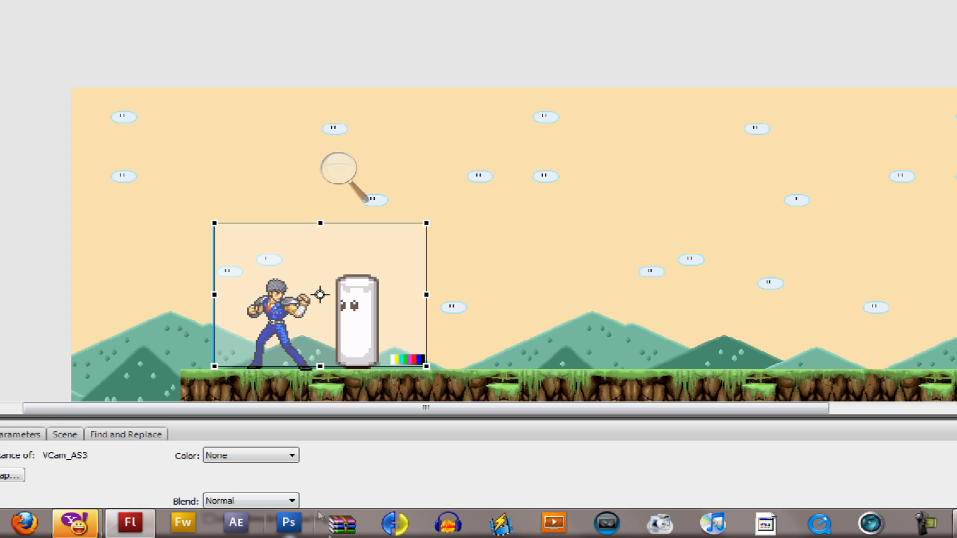
pyautogui.click(249, 454)
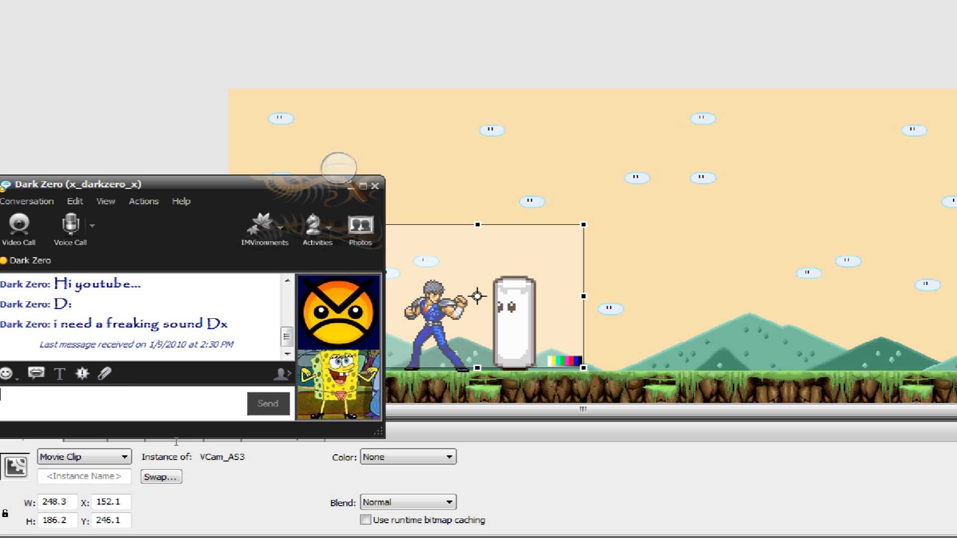
# Send the contact a message asking them to stop advertising during the recording.
pyautogui.write('Stop advertising on my')
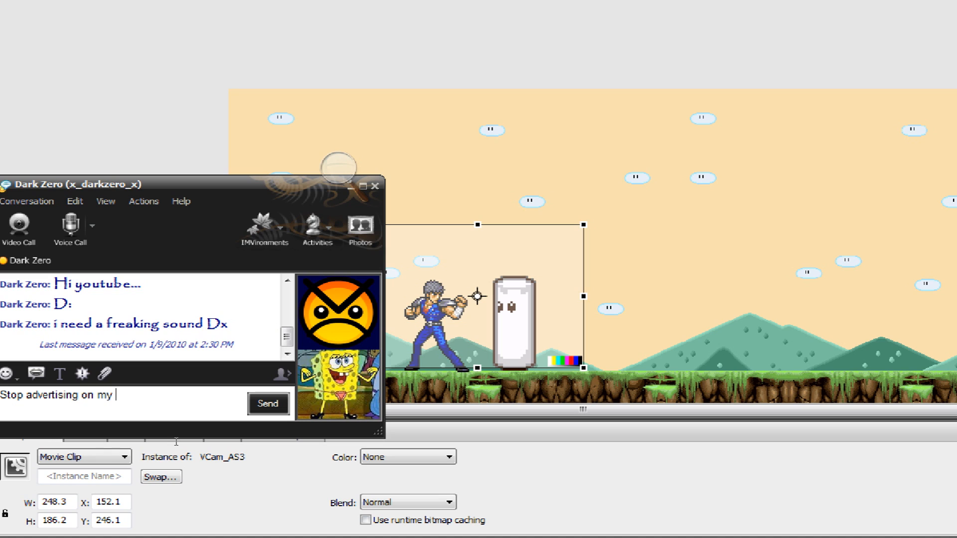
pyautogui.write('recordi')
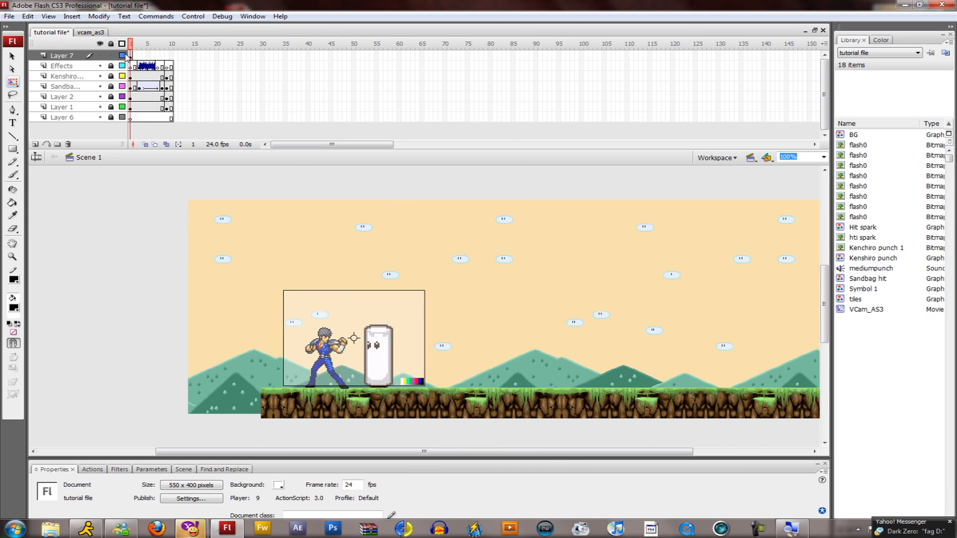
# Keyframe frames 2–5 on Layer 7, nudging the vCam to a new spot on each.
pyautogui.click(135, 54)
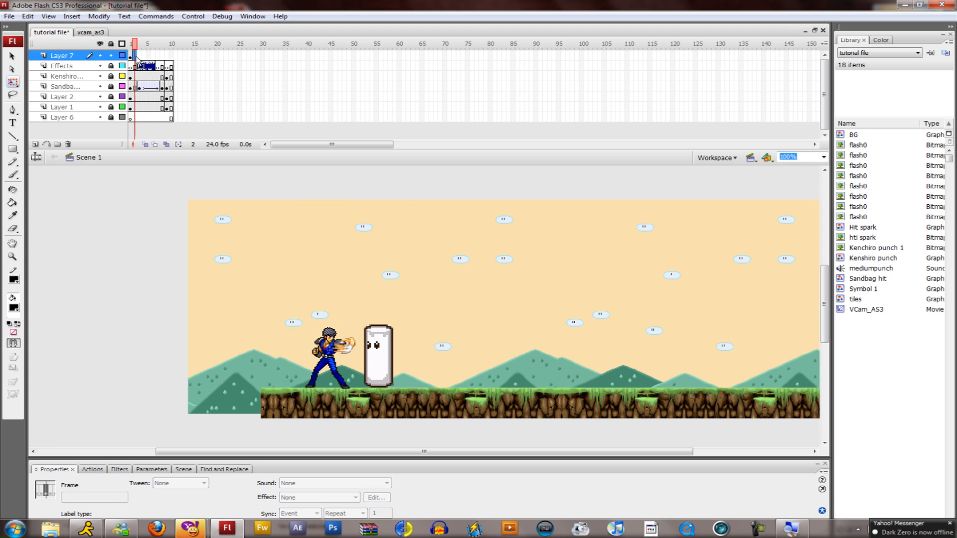
pyautogui.click(130, 55)
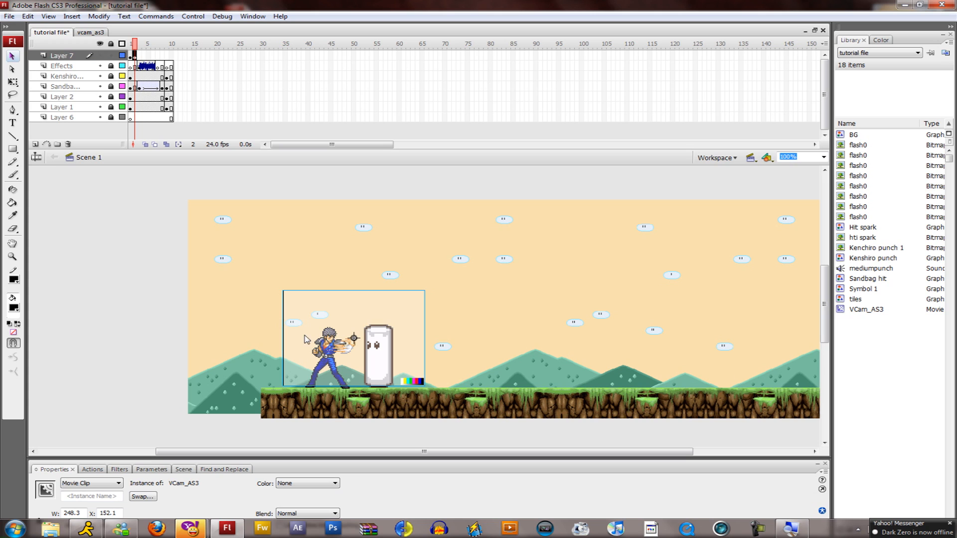
pyautogui.moveTo(348, 359)
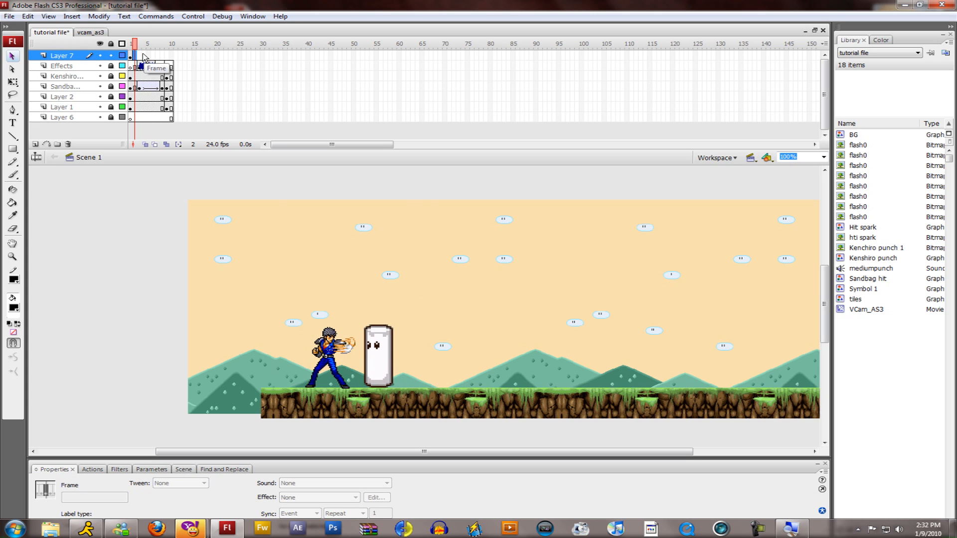
pyautogui.click(139, 55)
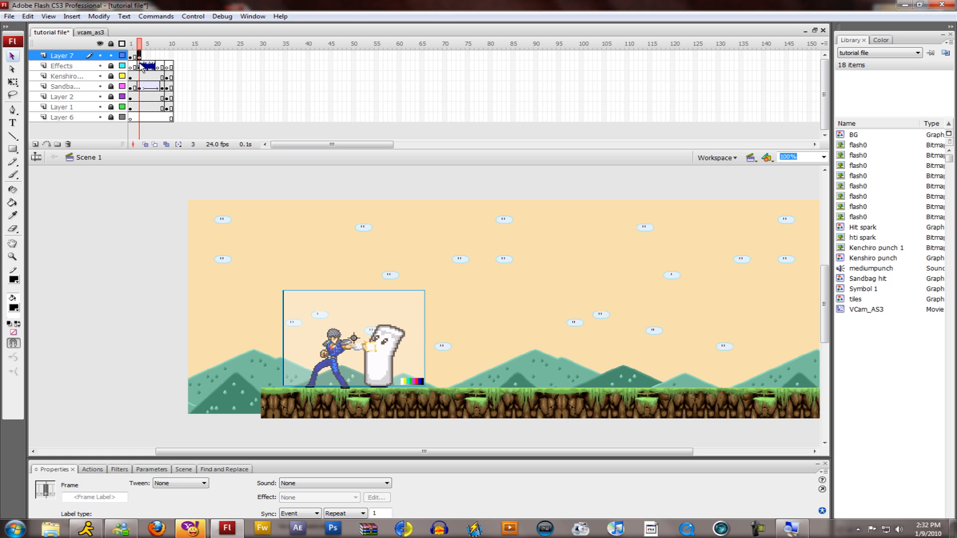
pyautogui.click(144, 43)
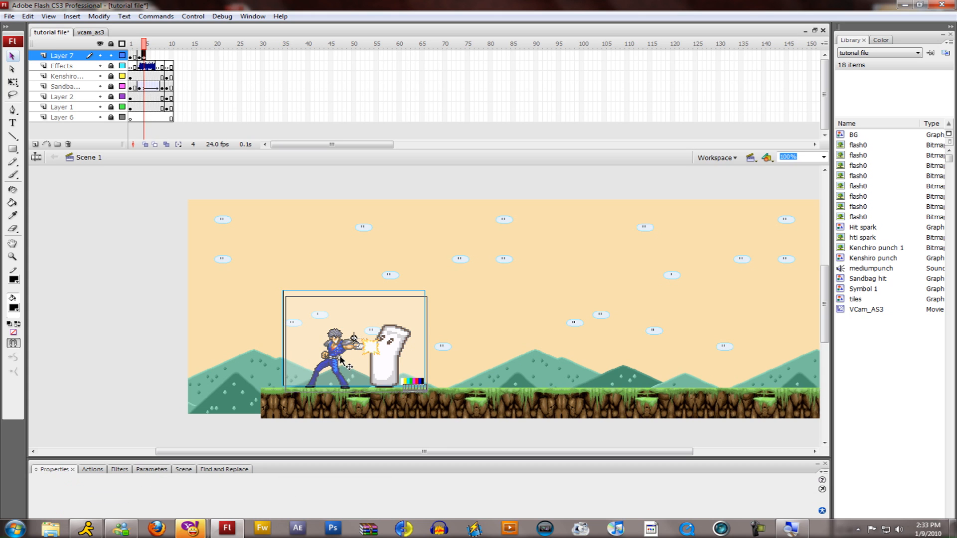
pyautogui.click(142, 54)
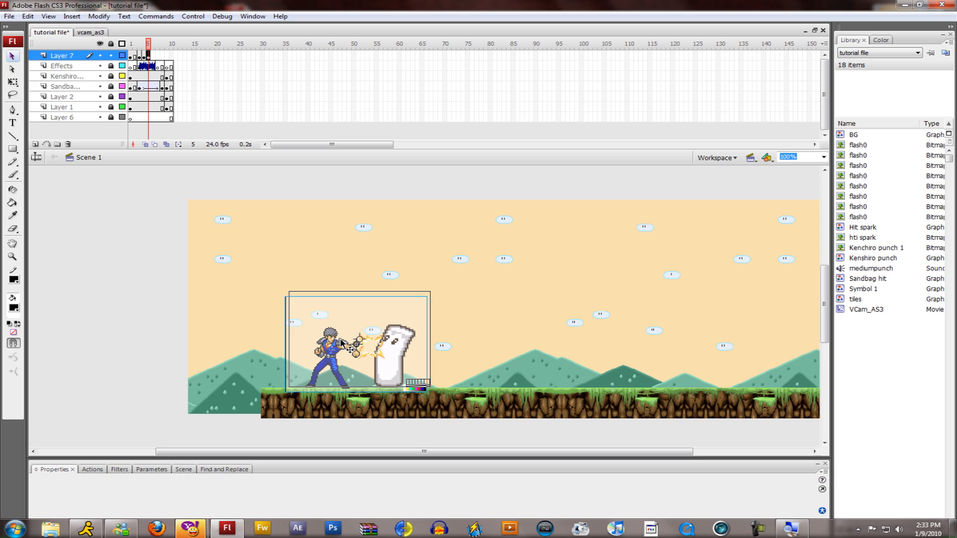
pyautogui.click(359, 339)
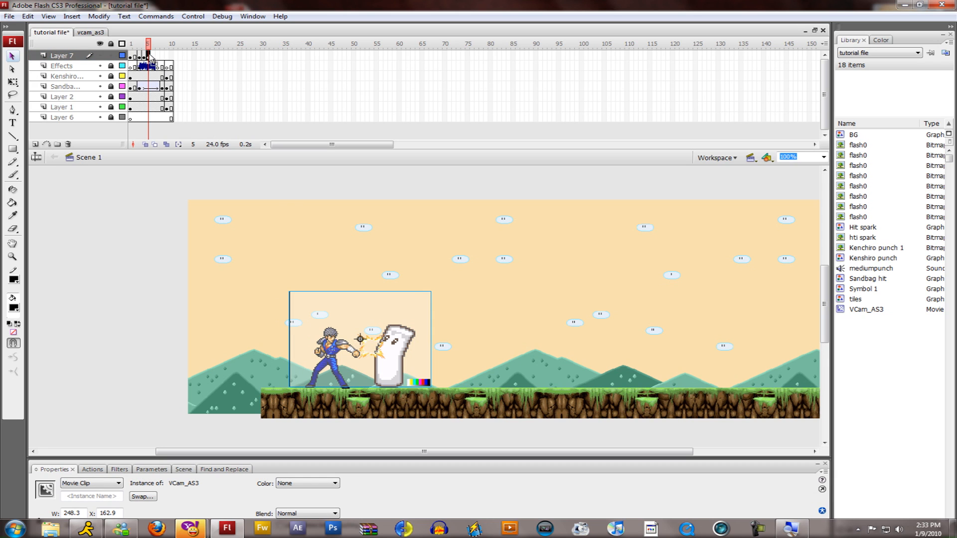
# Continue the shake through frames 6–9, shifting the vCam right then back left per keyframe.
pyautogui.click(151, 43)
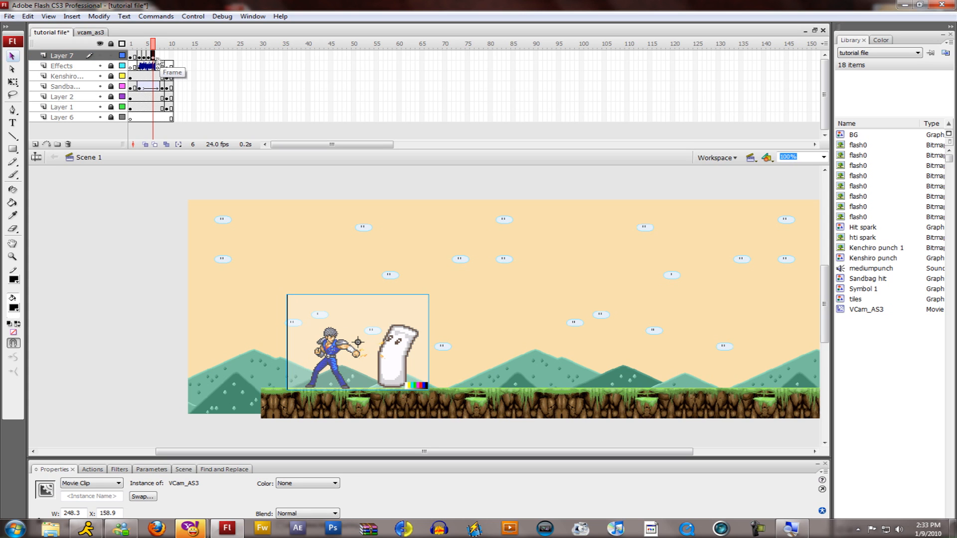
pyautogui.click(156, 55)
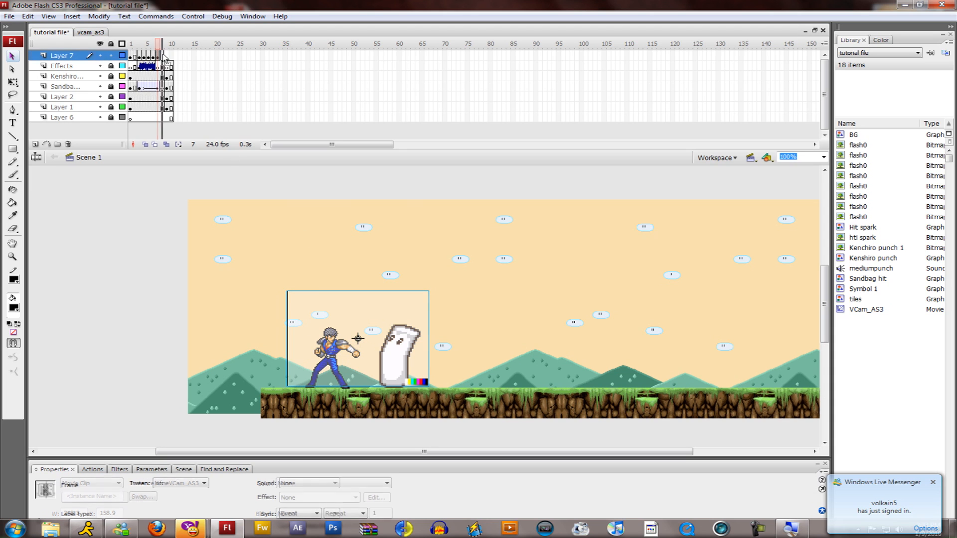
pyautogui.click(160, 43)
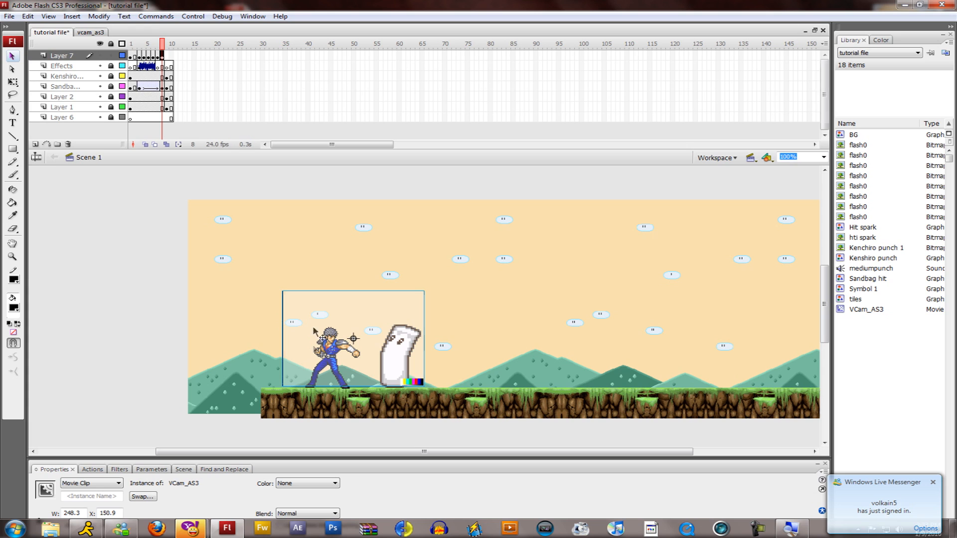
pyautogui.click(166, 43)
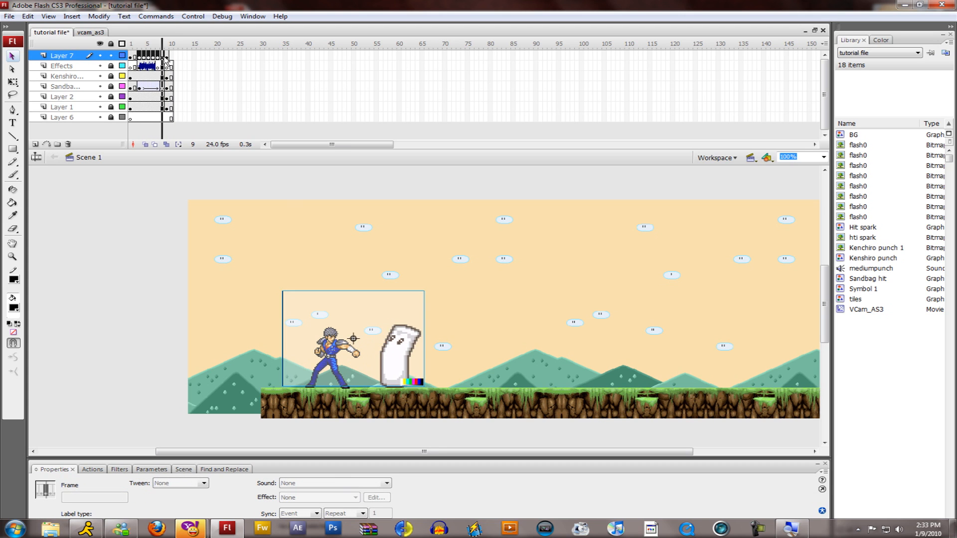
pyautogui.rightClick(164, 58)
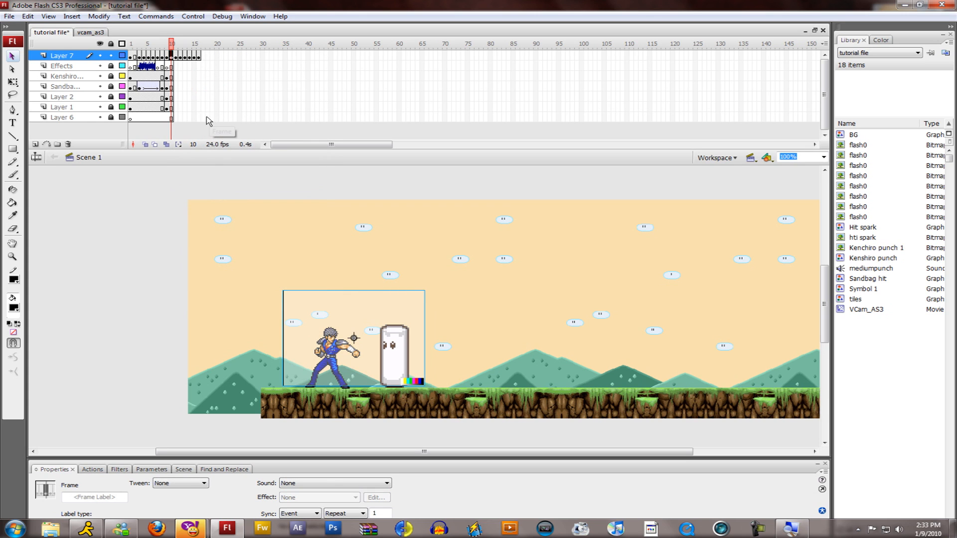
# Extend every layer out to frame 16 with the vCam rising at the end, then test the movie.
pyautogui.click(198, 43)
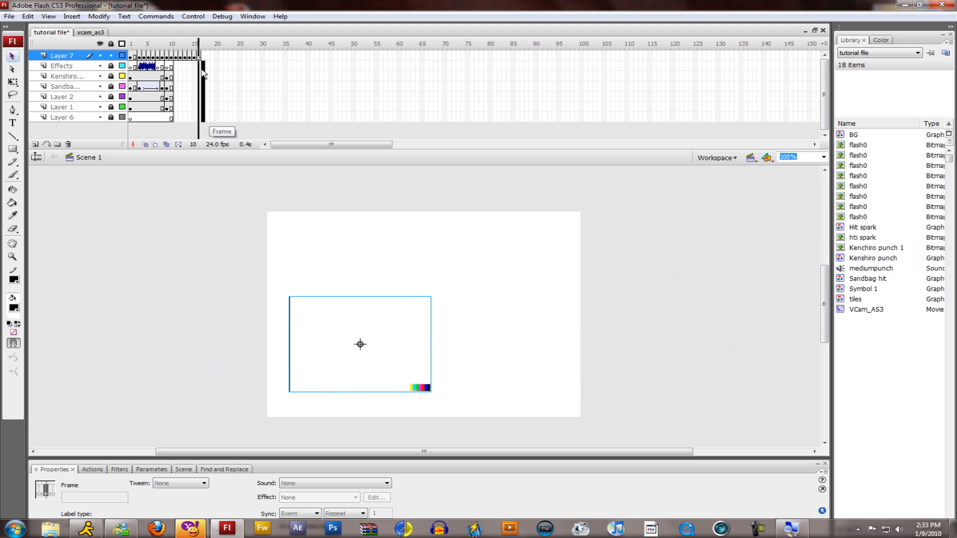
pyautogui.click(61, 66)
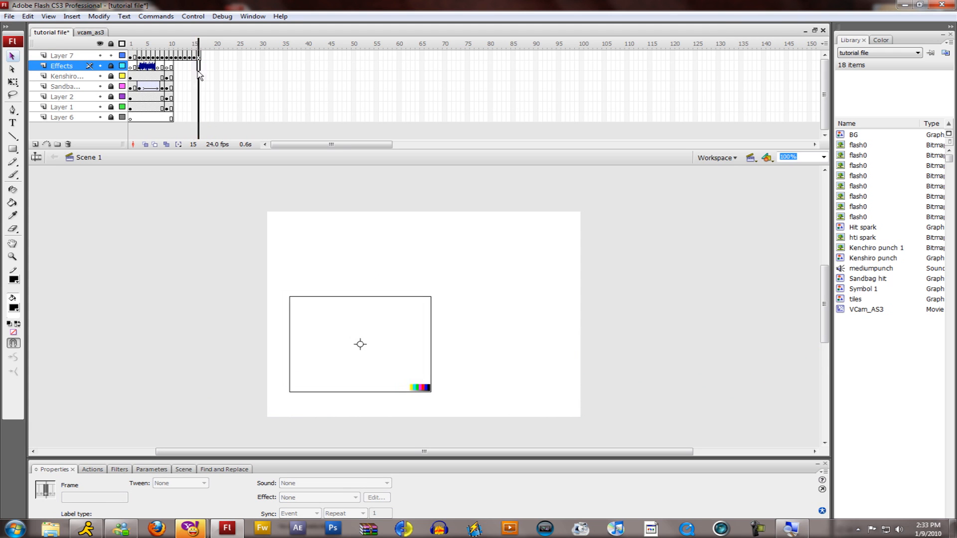
pyautogui.click(197, 118)
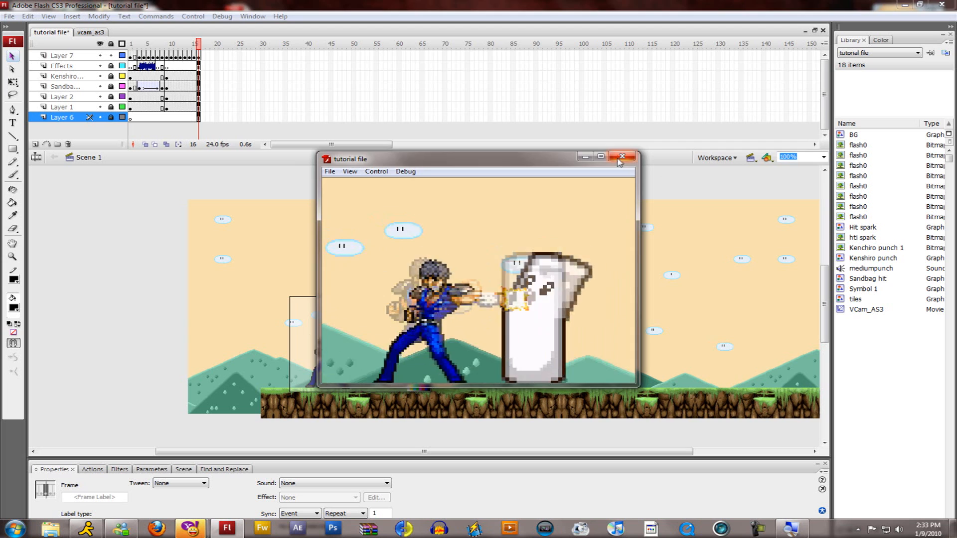
pyautogui.click(623, 156)
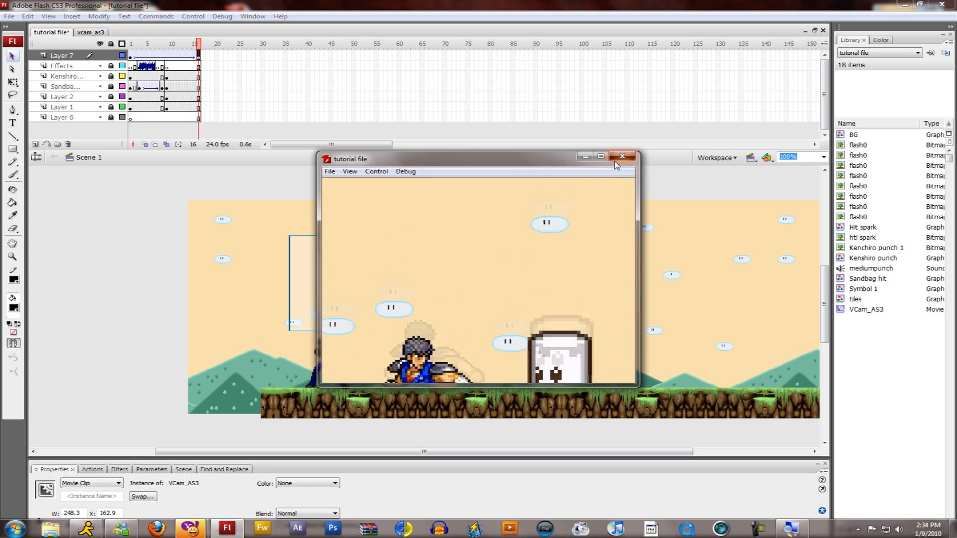
# Close the preview and add a 5 by 5 Blur filter to the vCam on frame 1.
pyautogui.click(622, 157)
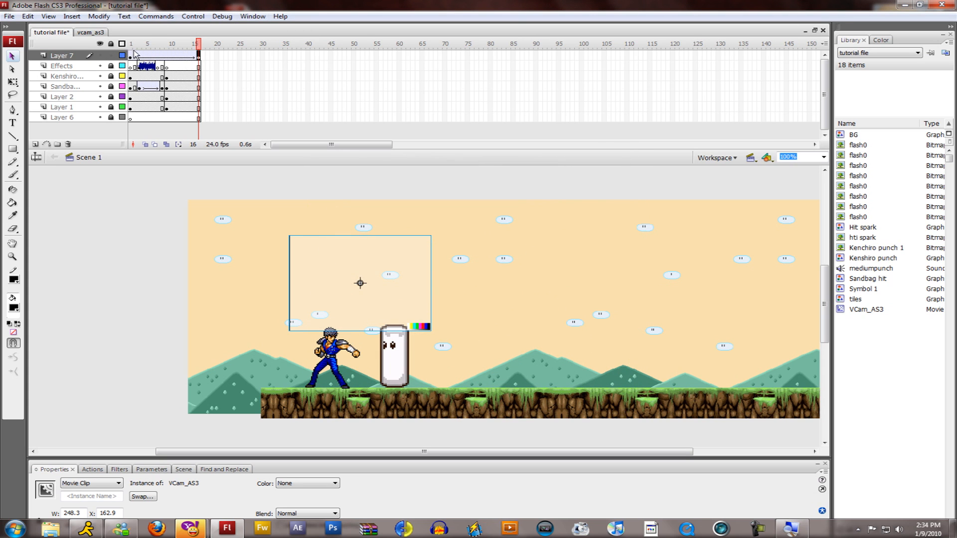
pyautogui.click(130, 43)
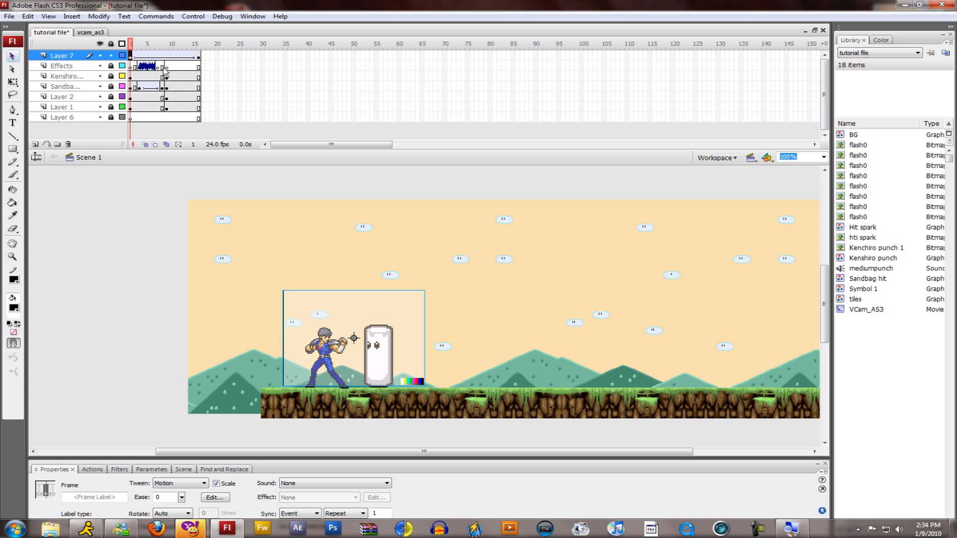
pyautogui.moveTo(393, 328)
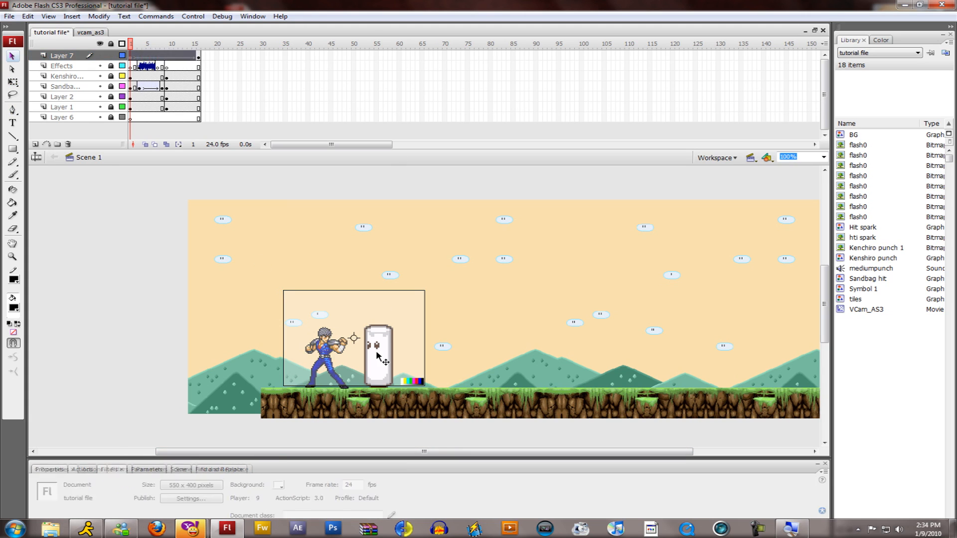
pyautogui.click(109, 469)
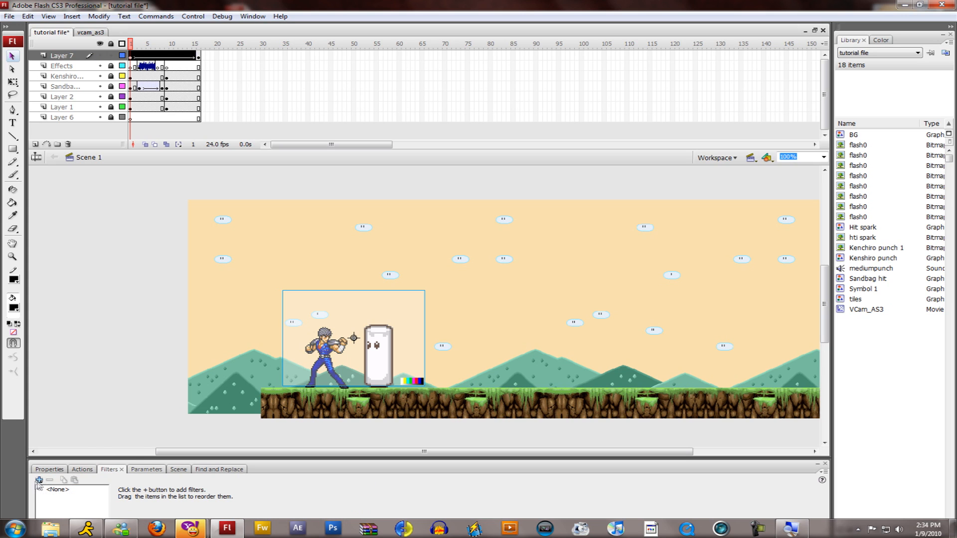
pyautogui.click(39, 481)
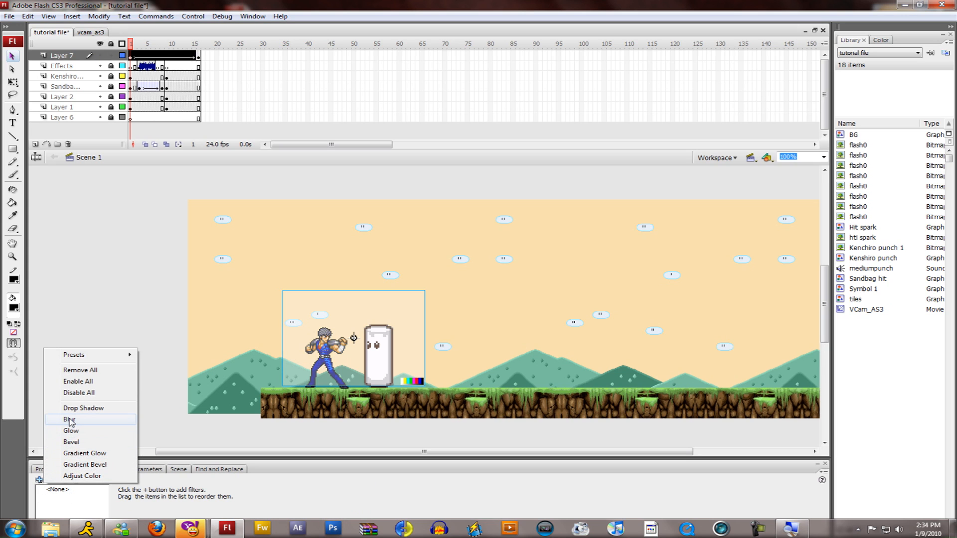
pyautogui.click(69, 419)
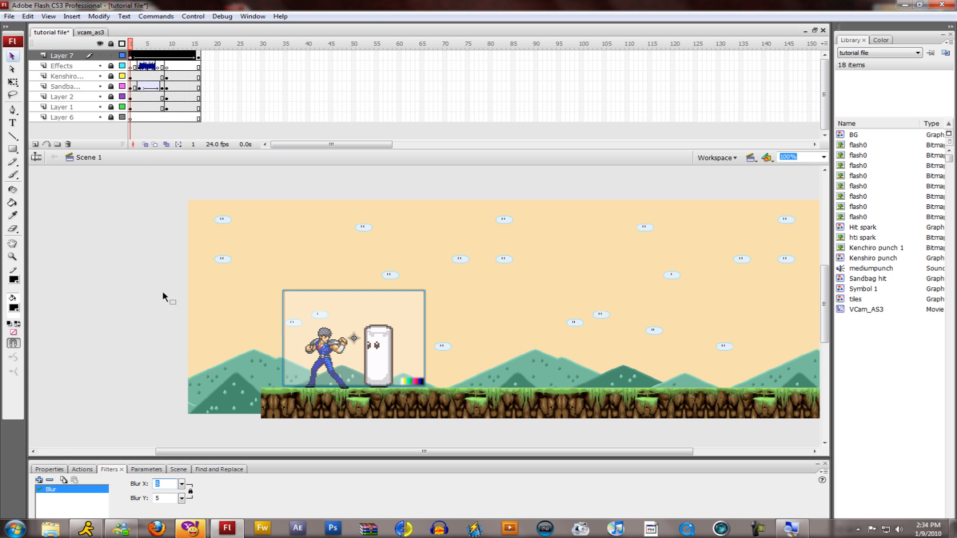